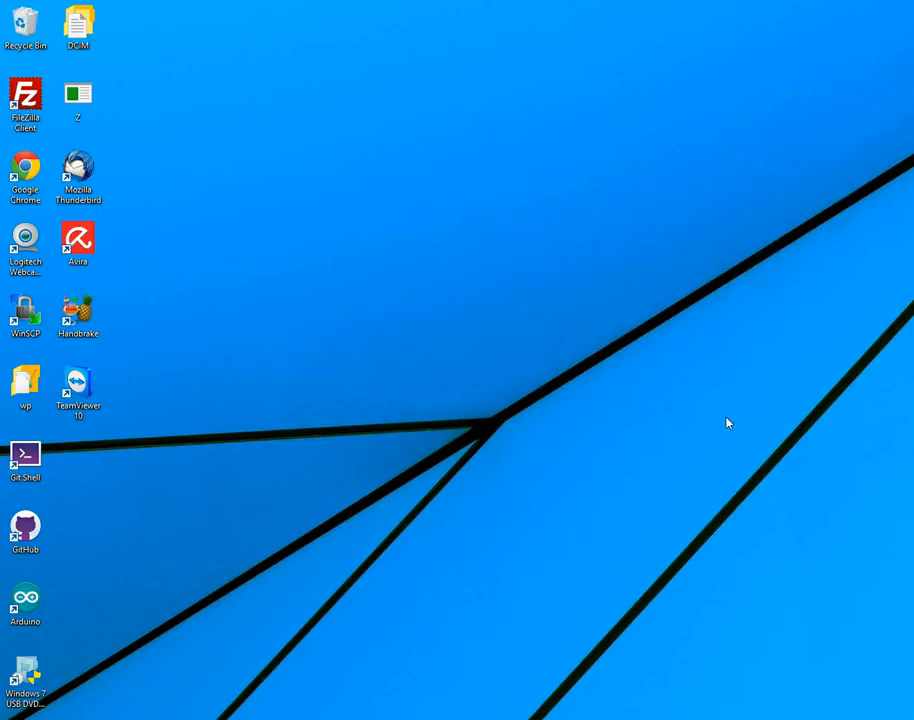
{"action": "mouse_move", "coordinate": [607, 470]}
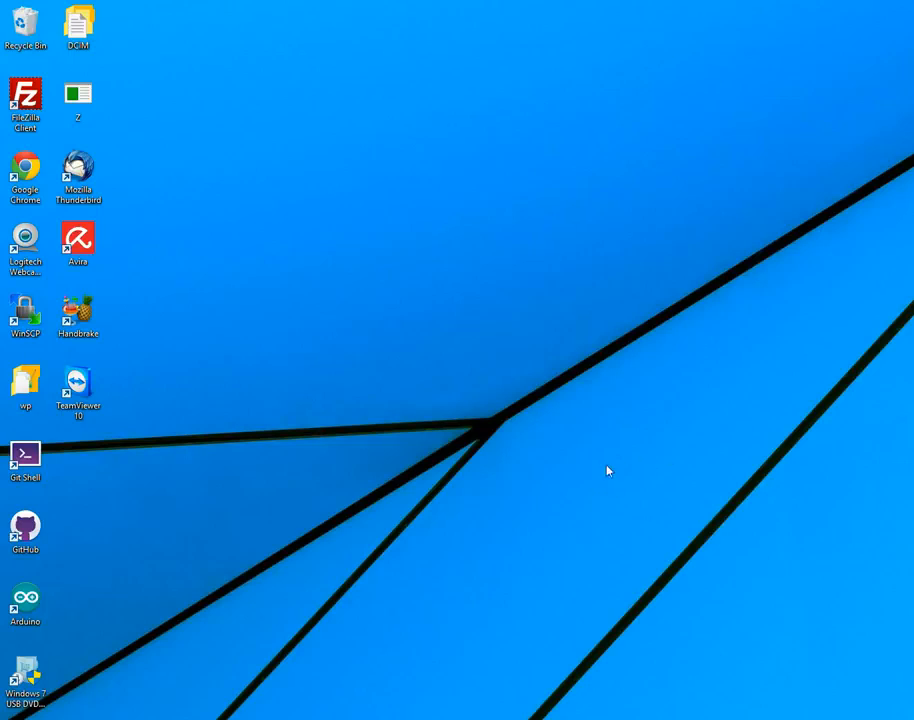
{"action": "mouse_move", "coordinate": [542, 473]}
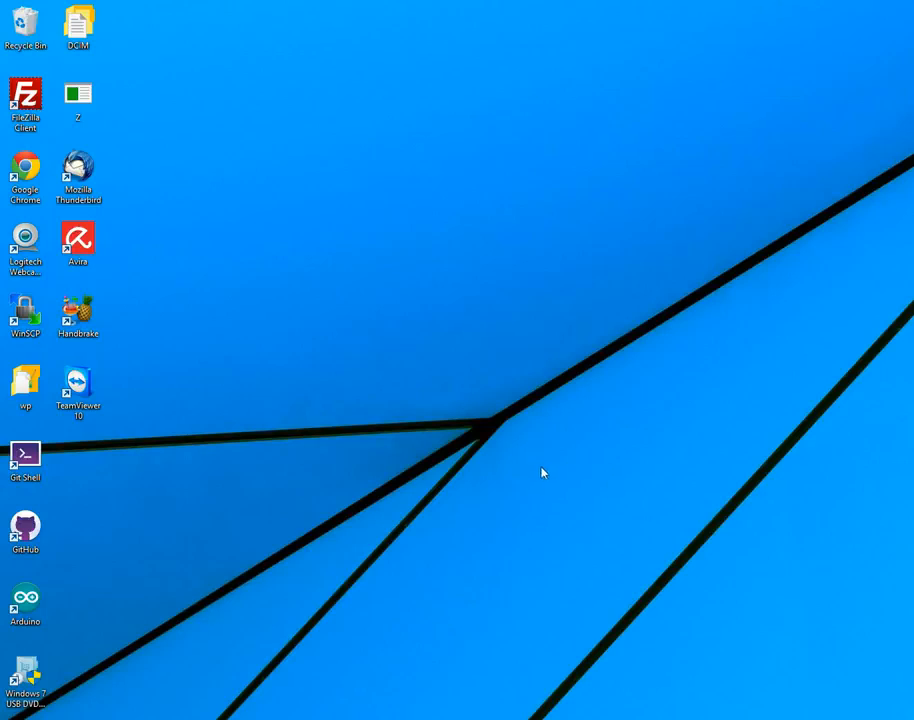
{"action": "mouse_move", "coordinate": [403, 665]}
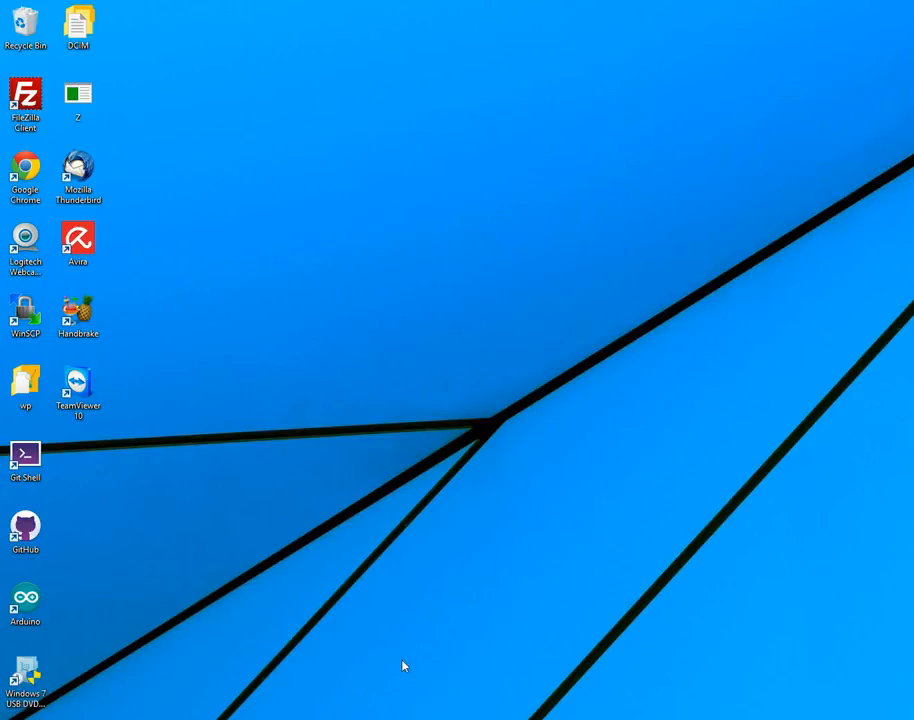
{"action": "mouse_move", "coordinate": [419, 678]}
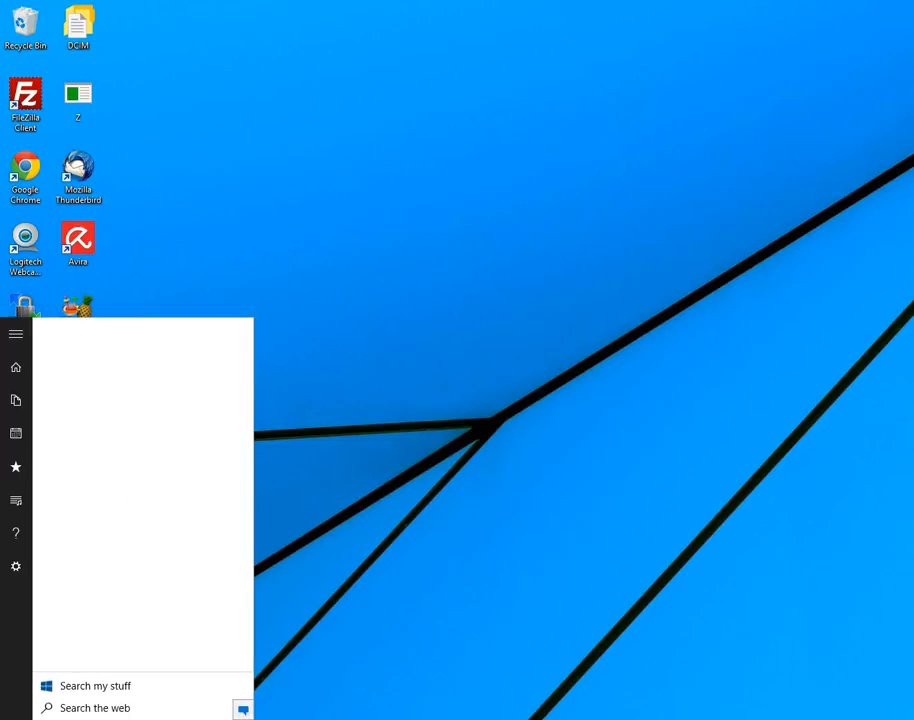
Find 'view network connections' and enable the disabled Ethernet adapter
{"action": "type", "text": "view network connections"}
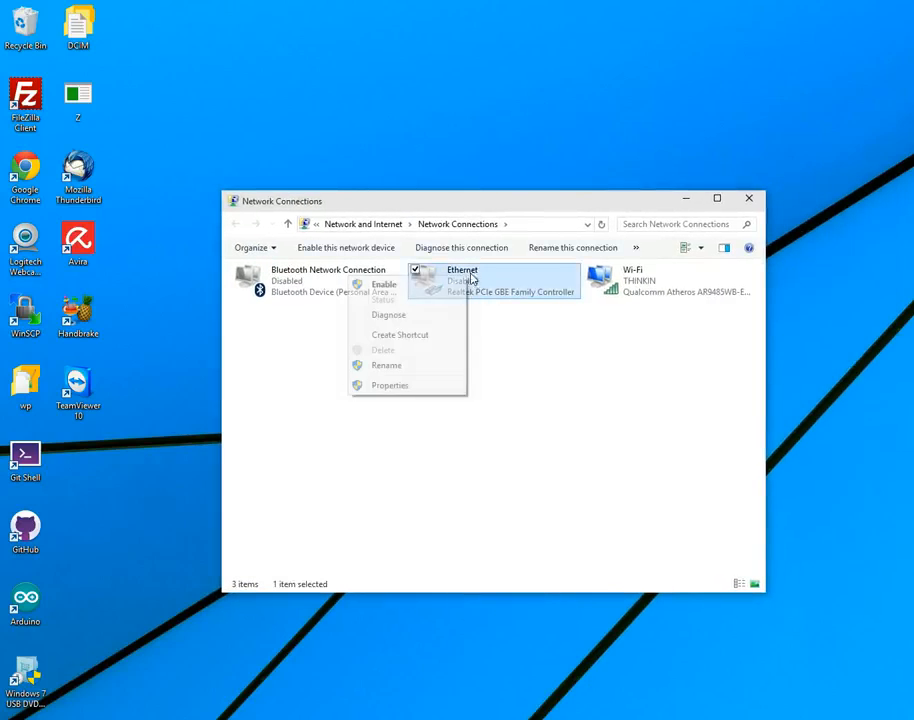
{"action": "left_click", "coordinate": [384, 284]}
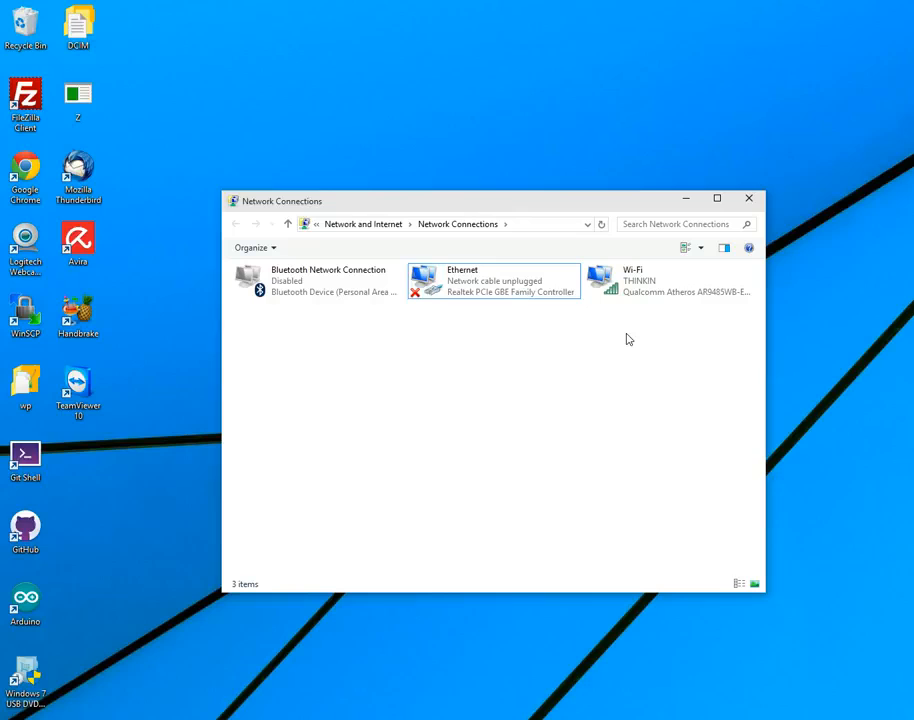
{"action": "mouse_move", "coordinate": [654, 315]}
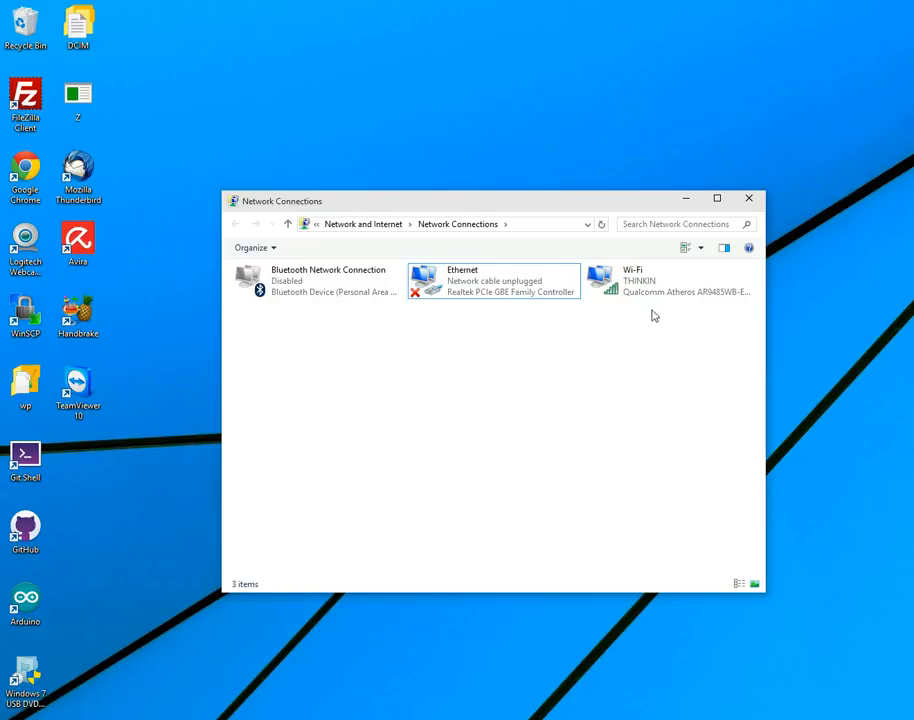
{"action": "mouse_move", "coordinate": [628, 295]}
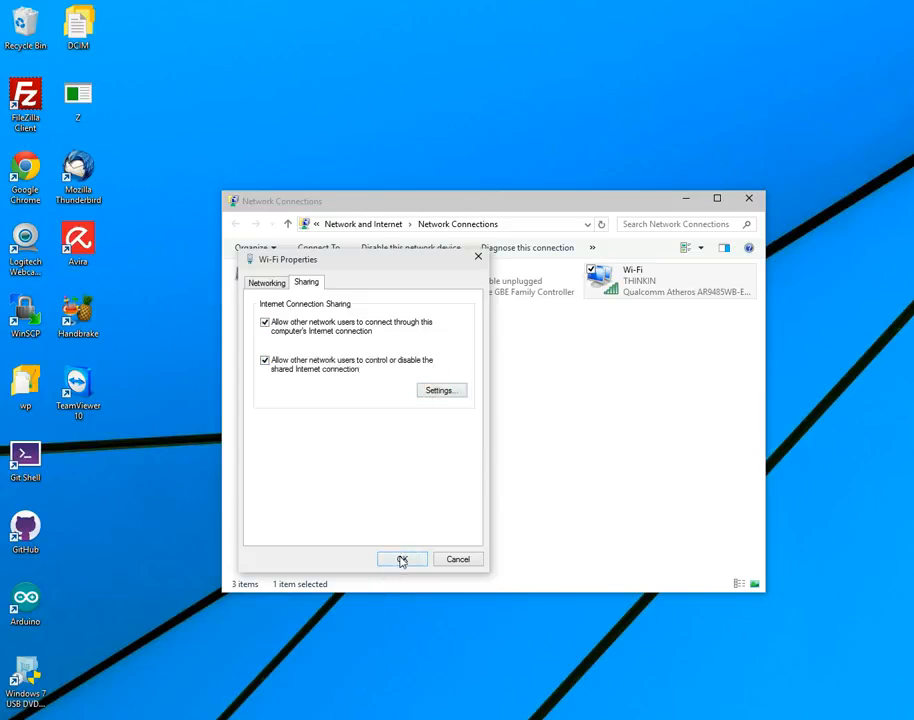
{"action": "left_click", "coordinate": [401, 559]}
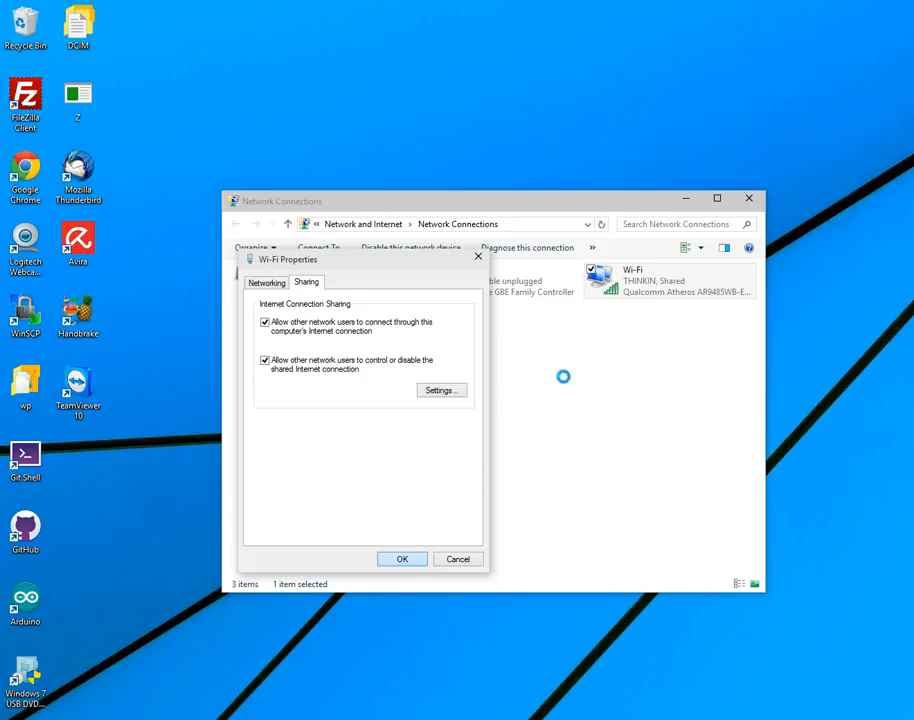
{"action": "left_click", "coordinate": [401, 558]}
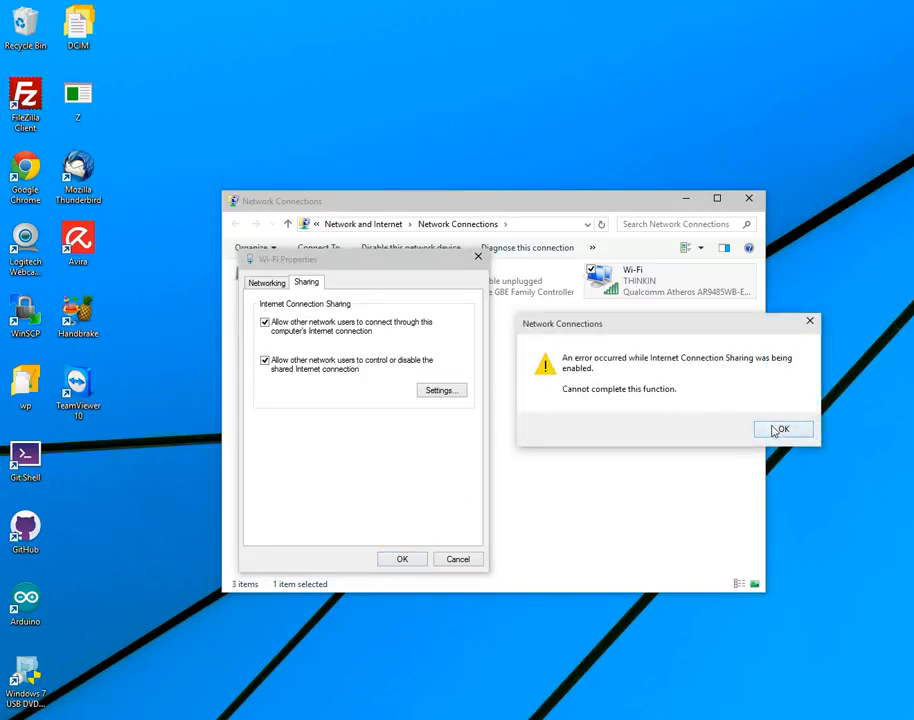
{"action": "left_click", "coordinate": [782, 429]}
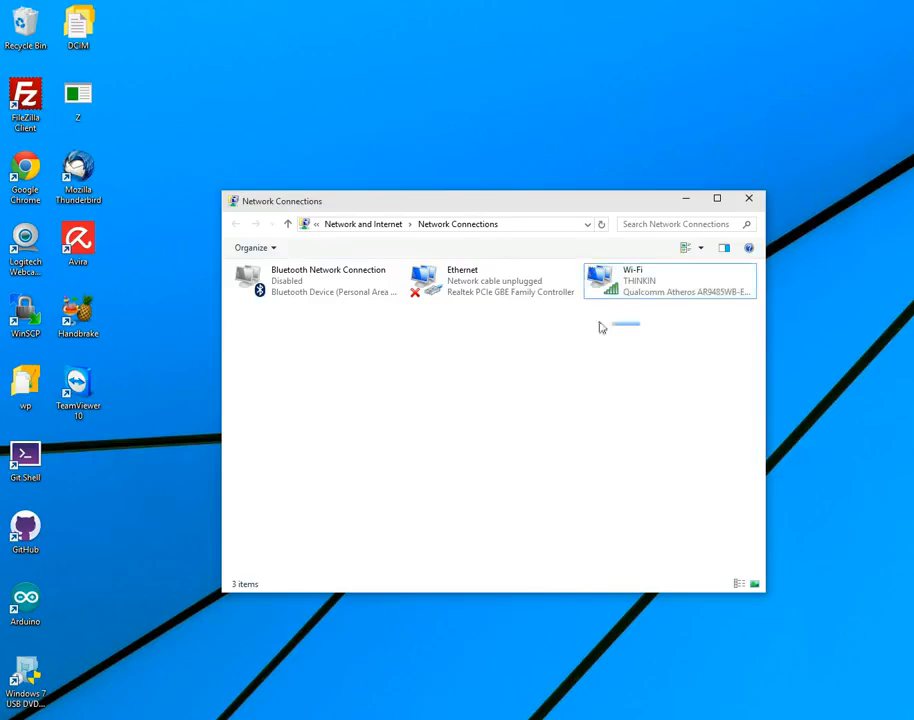
Bridge Ethernet and Wi-Fi into Ethernet 2, then briefly open and close Wi-Fi Properties
{"action": "right_click", "coordinate": [462, 280]}
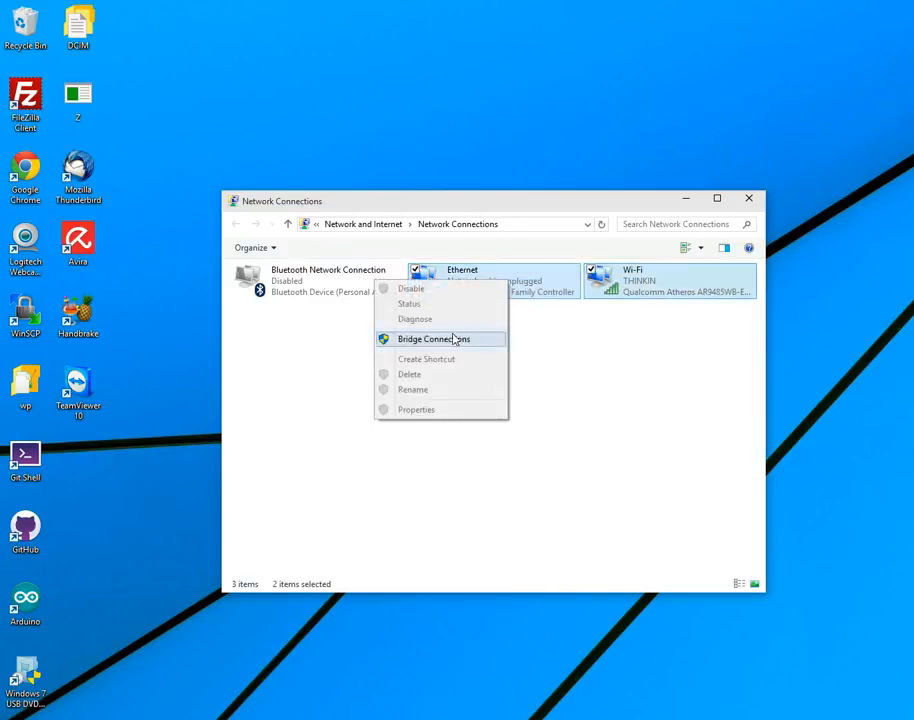
{"action": "left_click", "coordinate": [433, 338]}
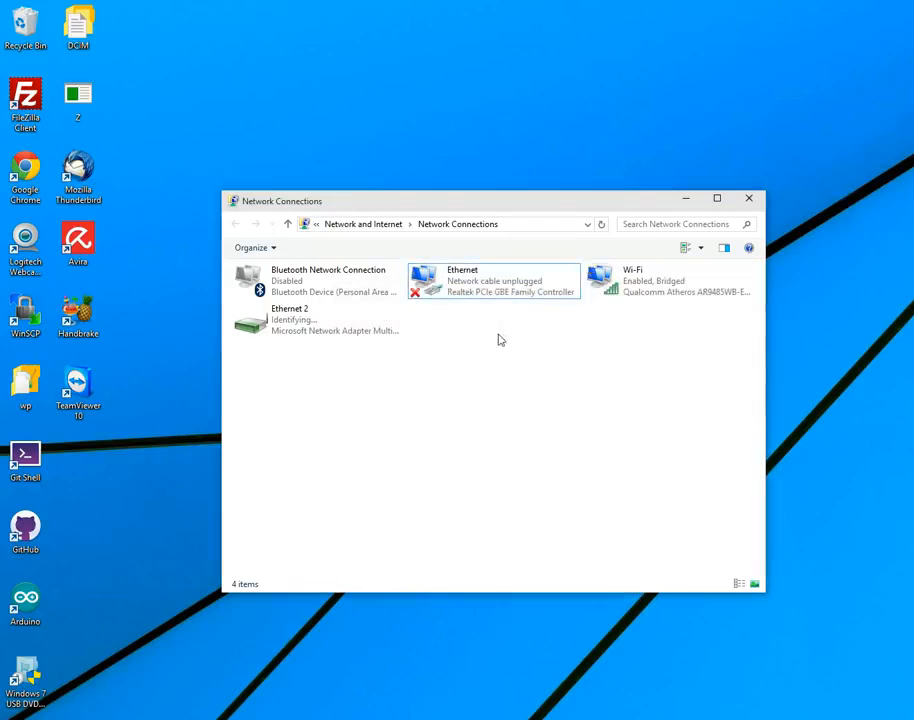
{"action": "left_click", "coordinate": [668, 280]}
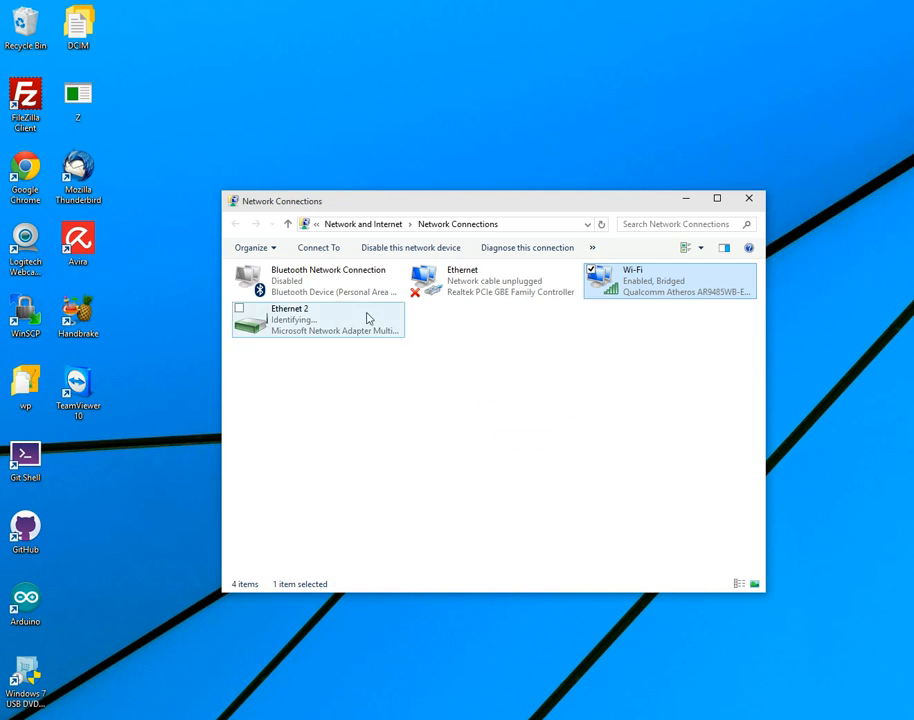
{"action": "double_click", "coordinate": [668, 280]}
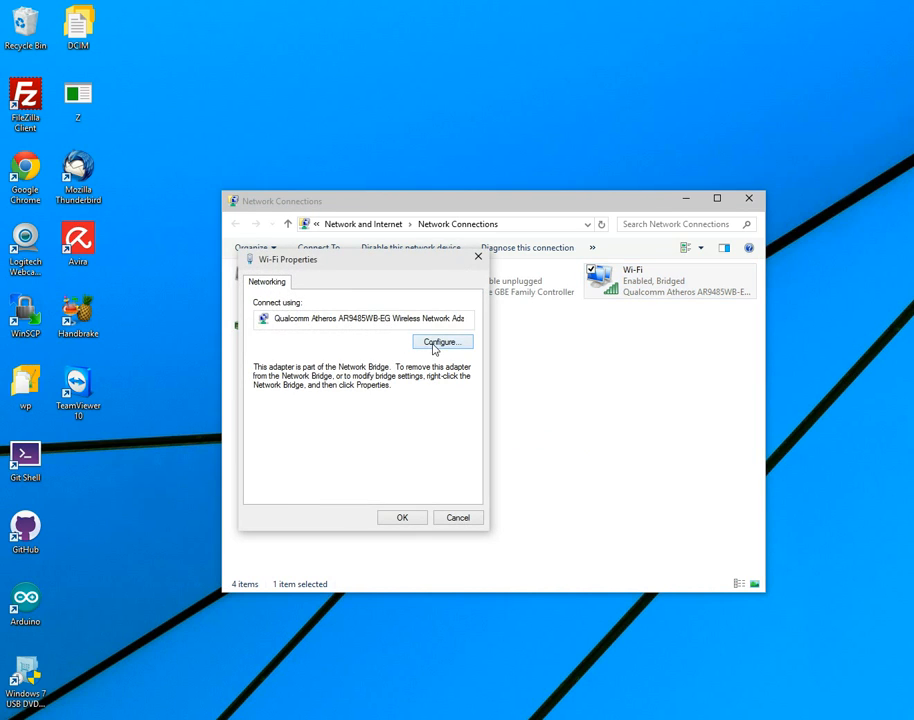
{"action": "left_click", "coordinate": [441, 342]}
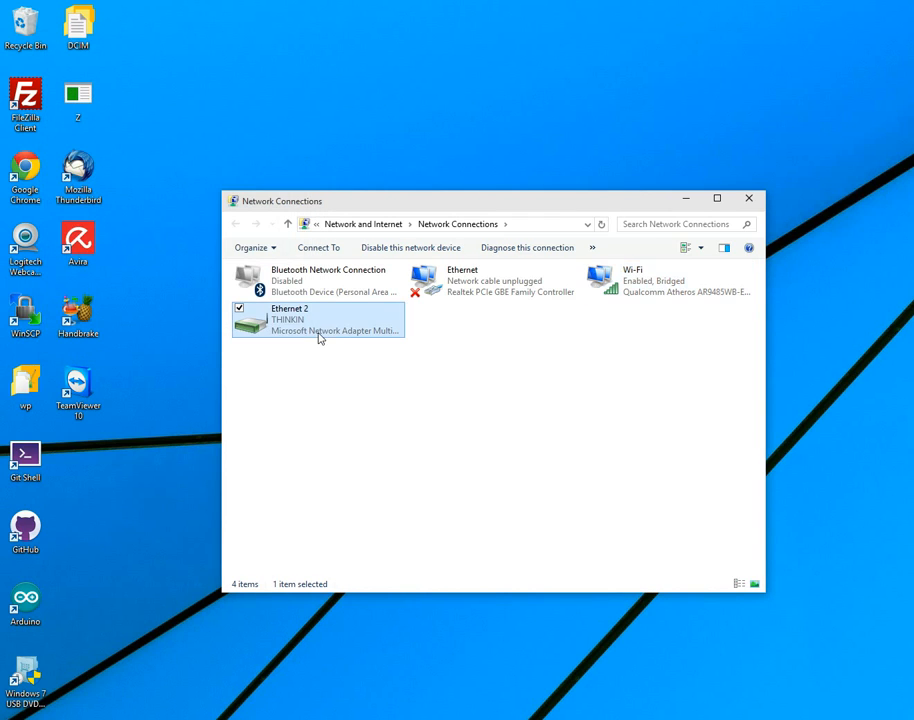
Open the Ethernet 2 bridge's Status window, showing IPv4 Internet connectivity at 72.2 Mbps
{"action": "right_click", "coordinate": [317, 319]}
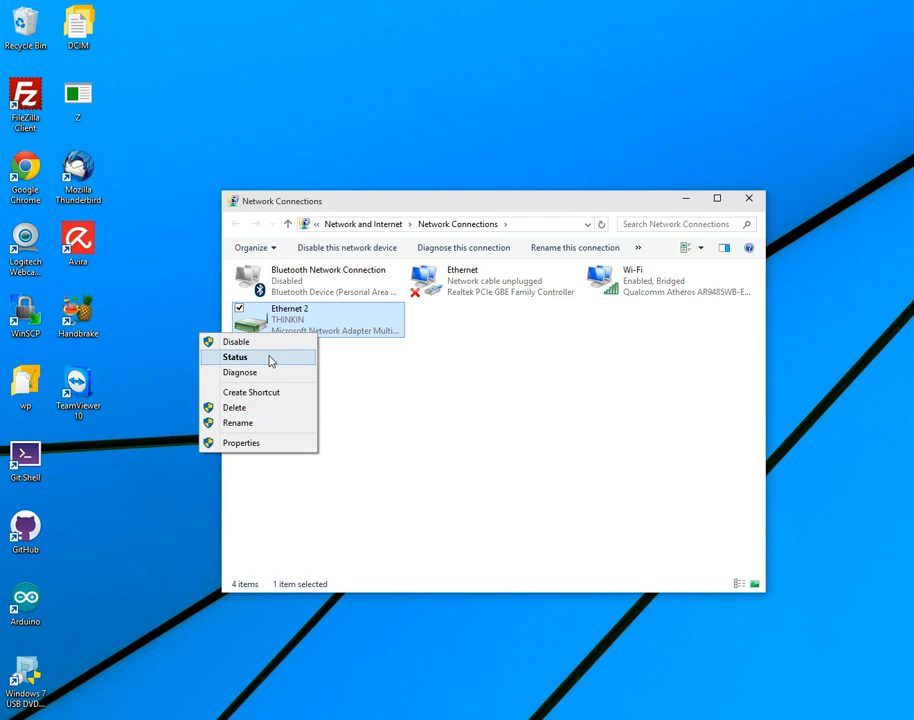
{"action": "left_click", "coordinate": [235, 357]}
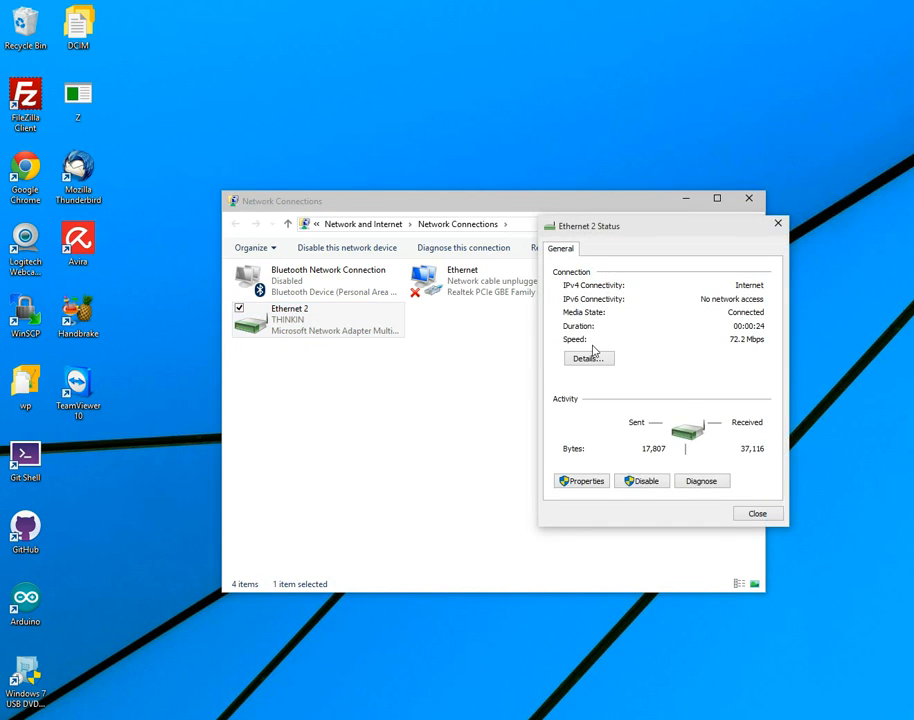
{"action": "left_click", "coordinate": [588, 358]}
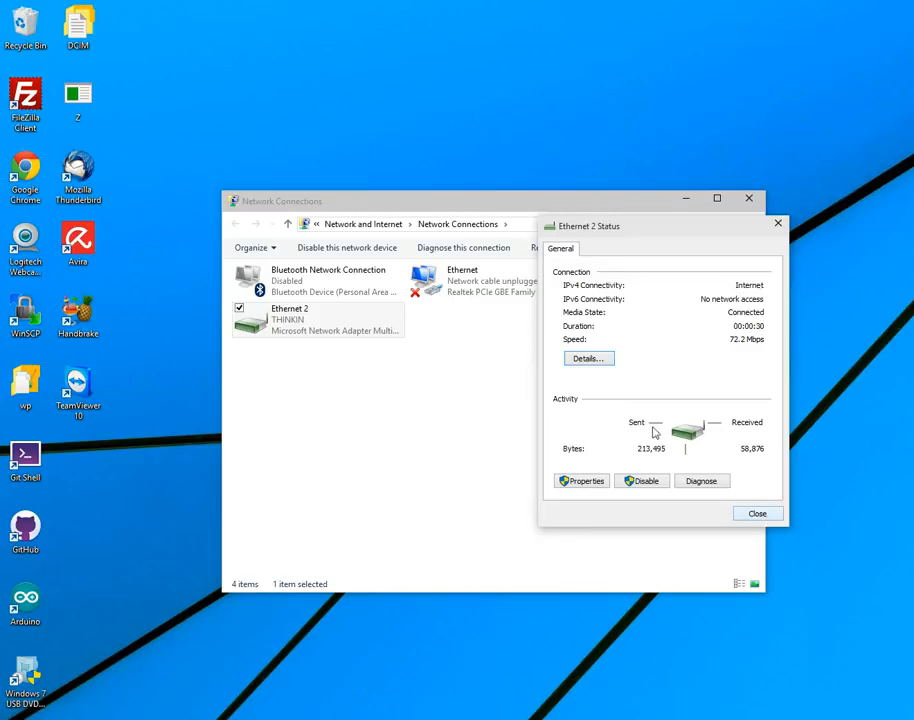
Close the Ethernet 2 Status window to return to the connections list
{"action": "left_click", "coordinate": [757, 513]}
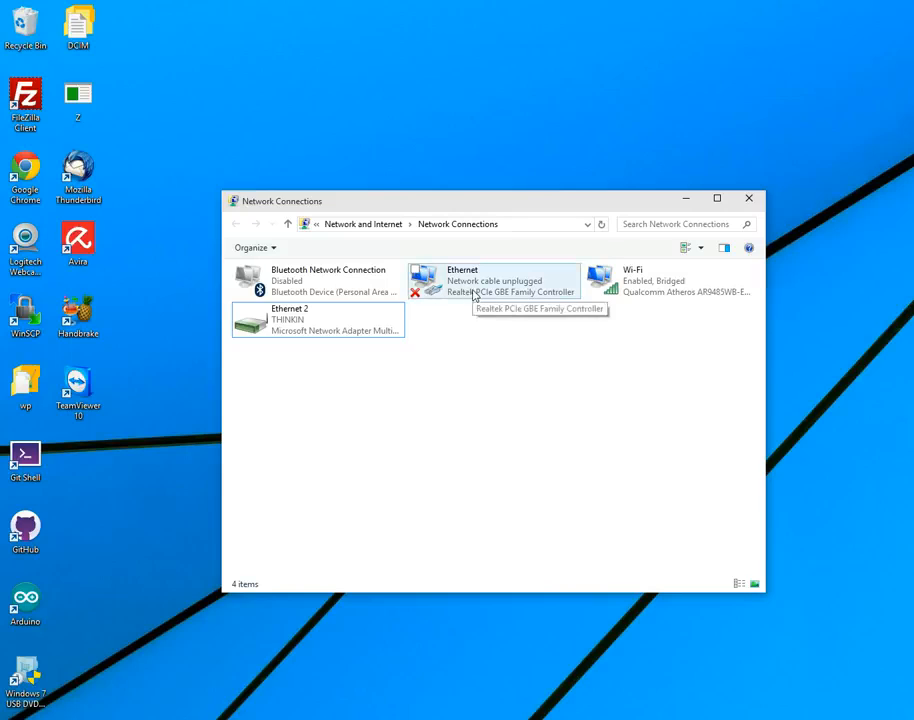
{"action": "mouse_move", "coordinate": [488, 316]}
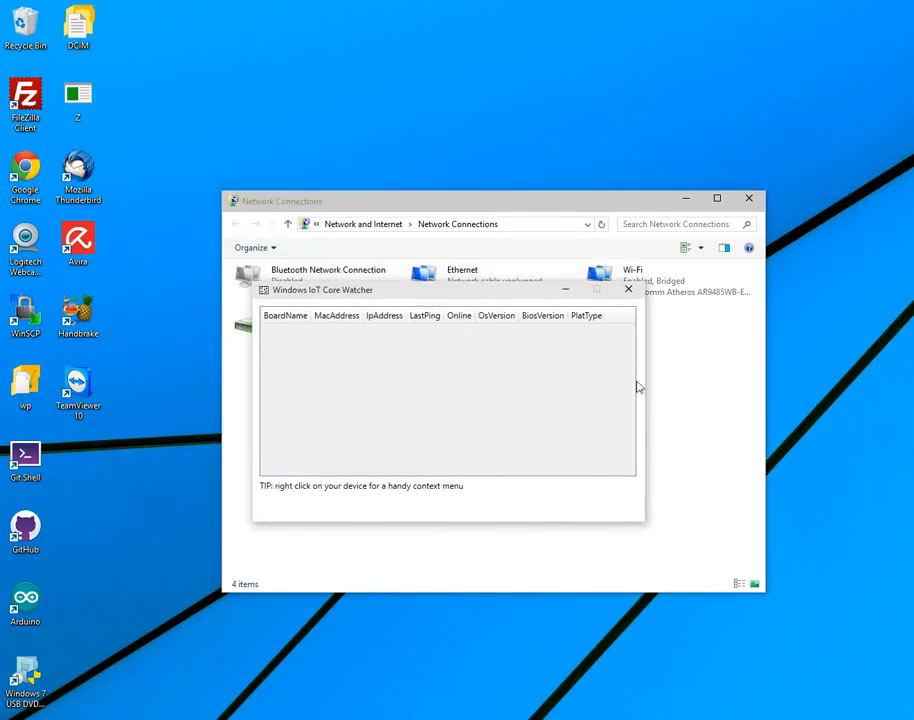
Launch Windows IoT Core Watcher alongside Network Connections, its device list still empty
{"action": "left_click", "coordinate": [628, 289]}
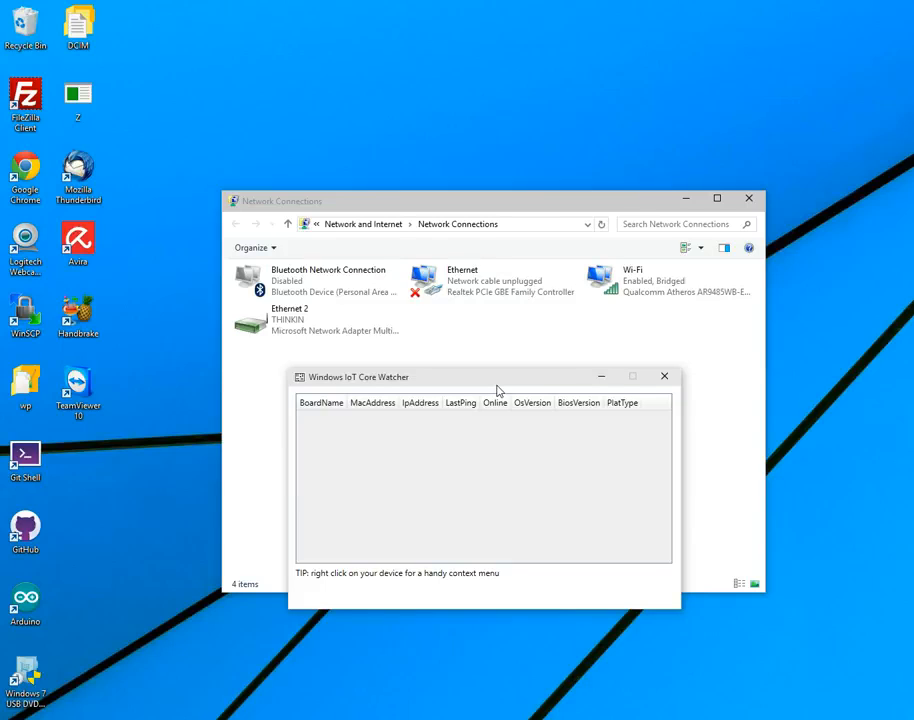
{"action": "mouse_move", "coordinate": [455, 437]}
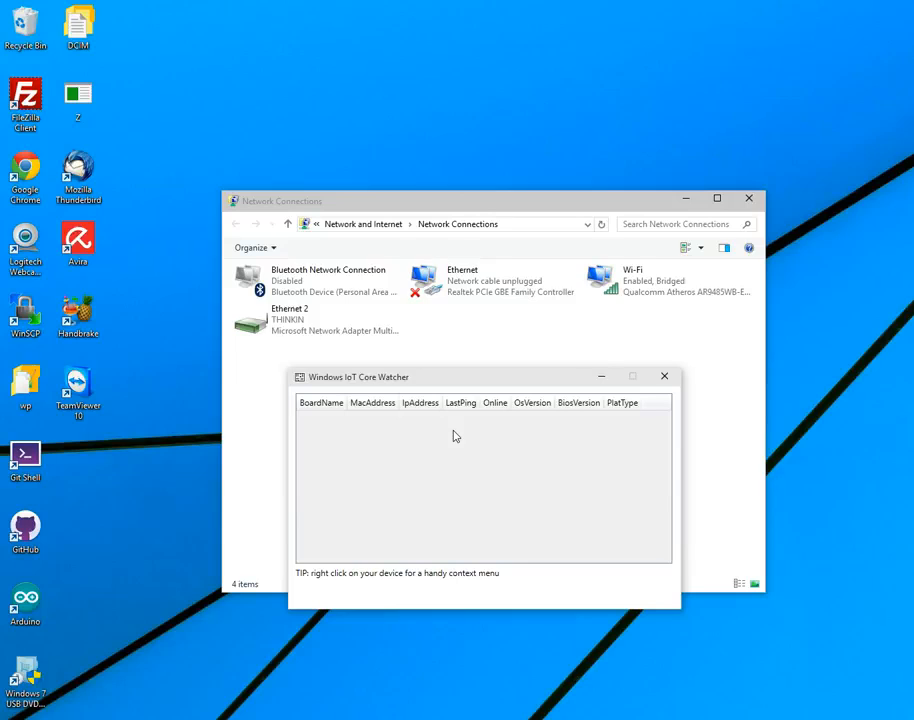
{"action": "mouse_move", "coordinate": [513, 447]}
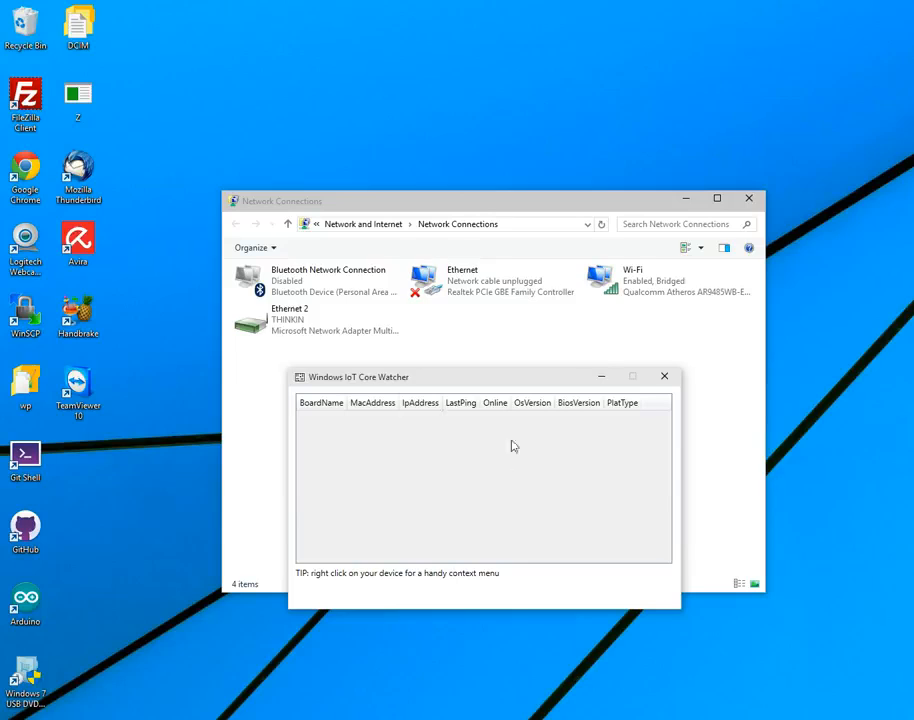
{"action": "mouse_move", "coordinate": [548, 451]}
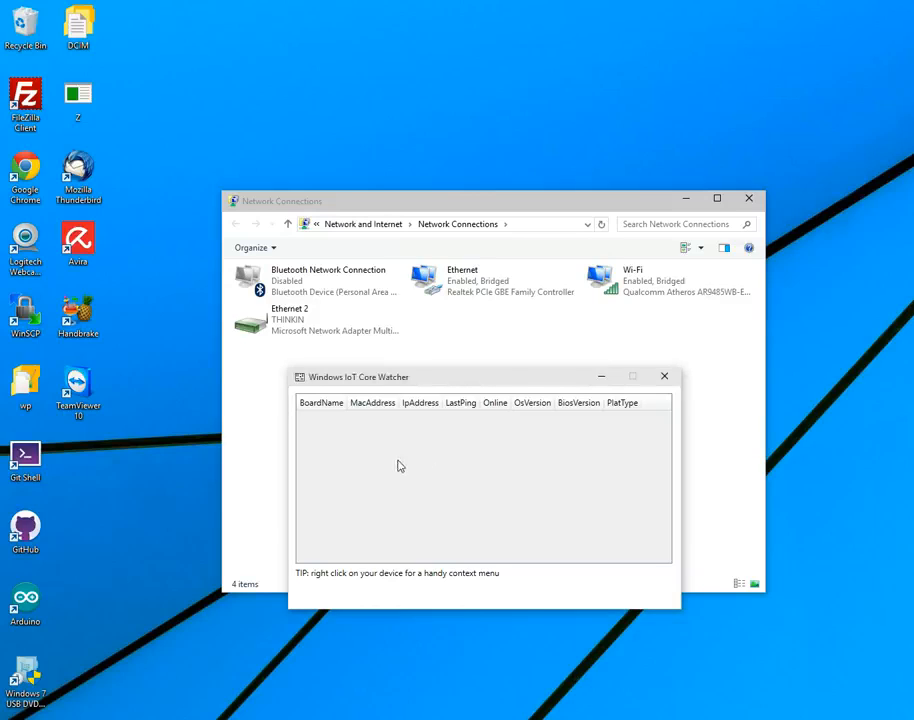
{"action": "mouse_move", "coordinate": [449, 455]}
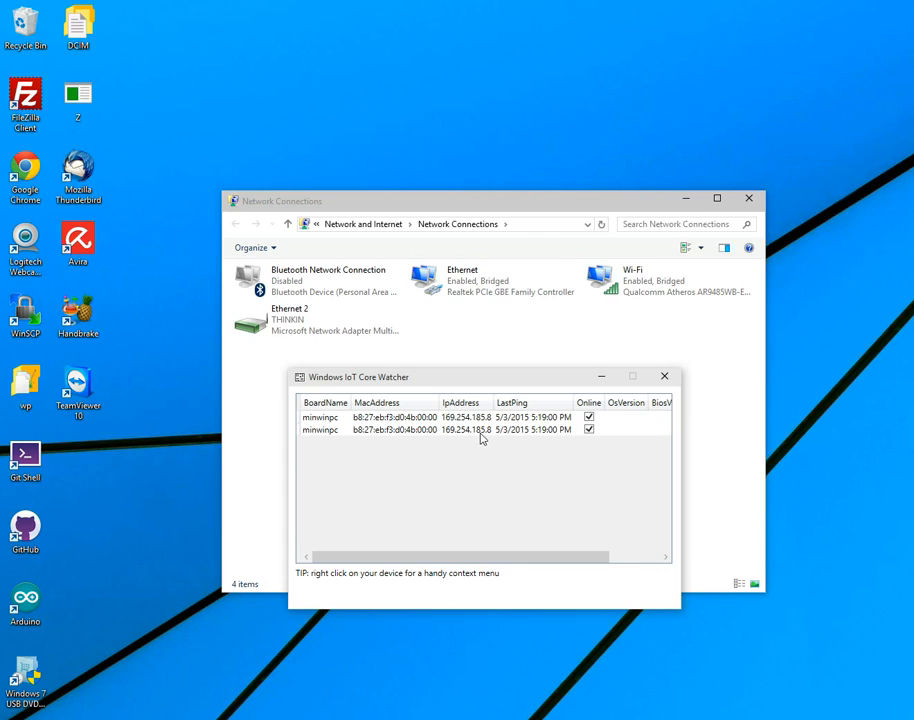
{"action": "mouse_move", "coordinate": [463, 434]}
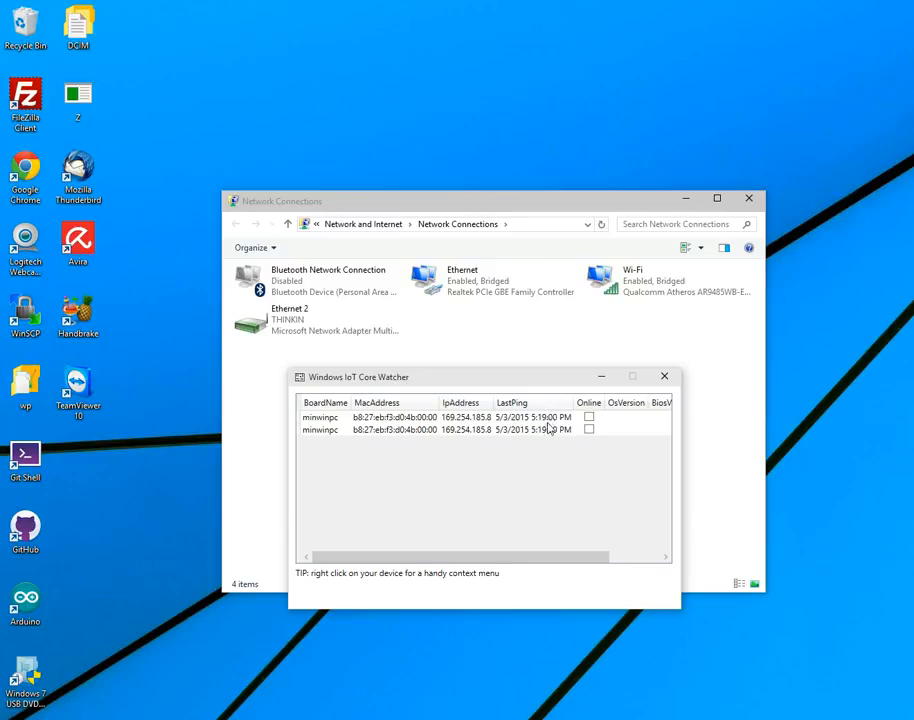
Select the online minwinpc board at 192.168.1.112 in the Watcher list
{"action": "left_click", "coordinate": [588, 417]}
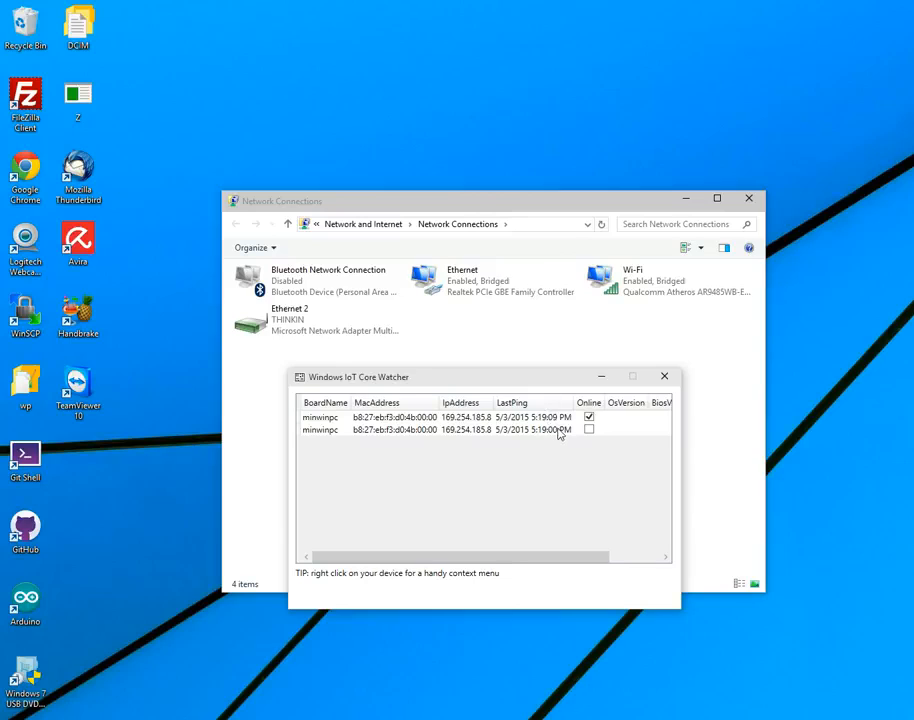
{"action": "left_click", "coordinate": [430, 417]}
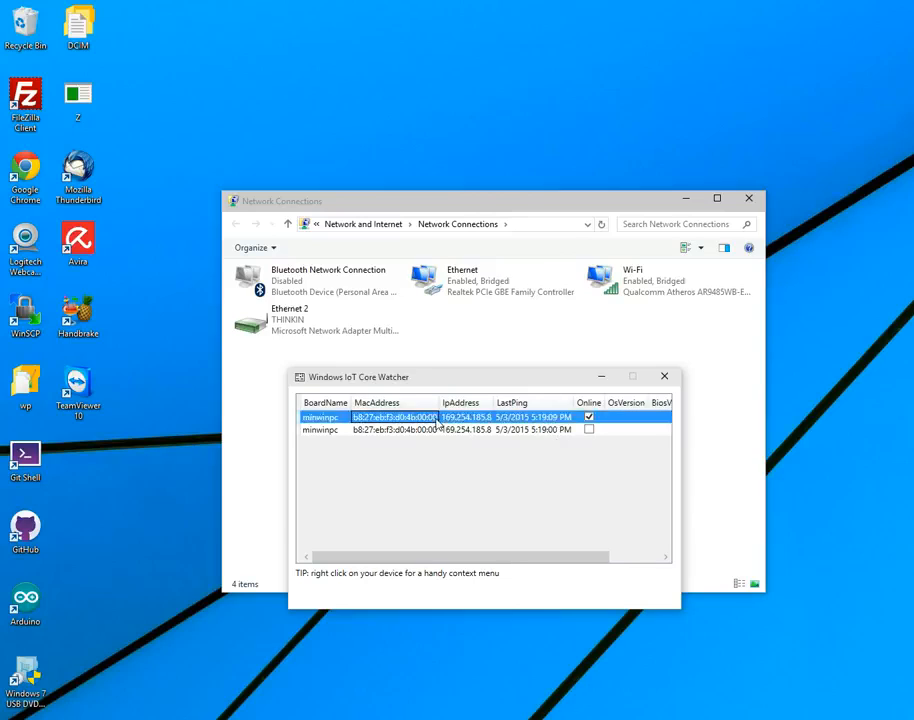
{"action": "mouse_move", "coordinate": [508, 435]}
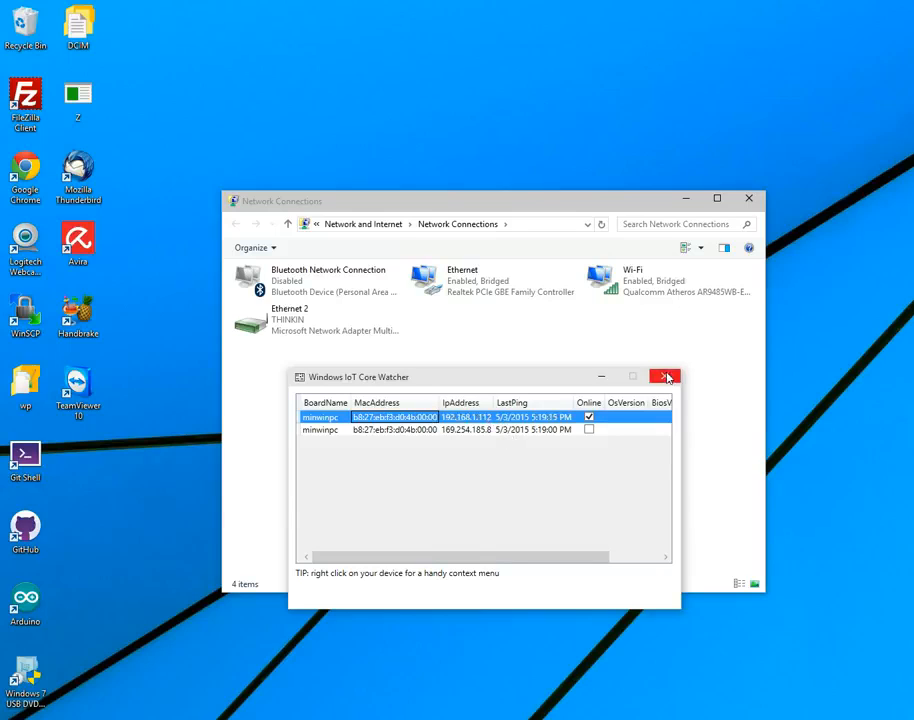
{"action": "left_click", "coordinate": [664, 376]}
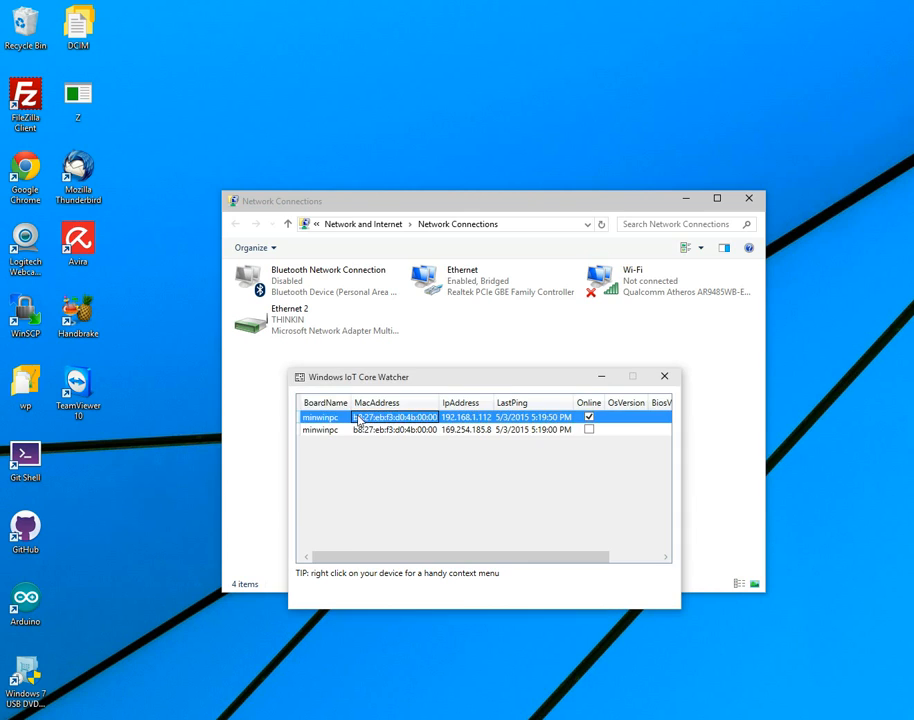
Bring up the shortcut menu on the online minwinpc board's row
{"action": "right_click", "coordinate": [380, 417]}
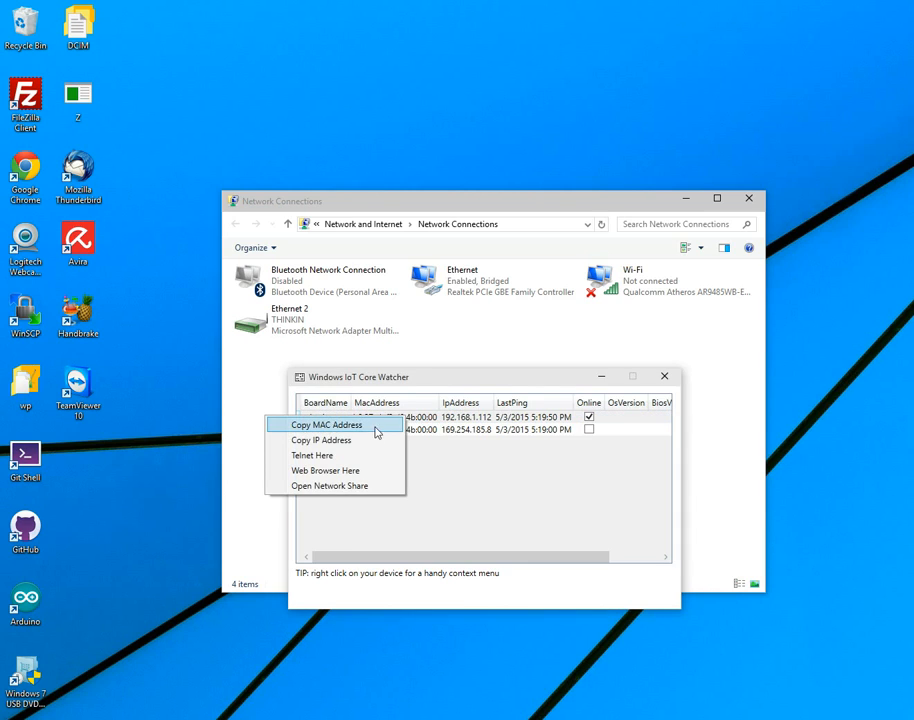
{"action": "mouse_move", "coordinate": [325, 470]}
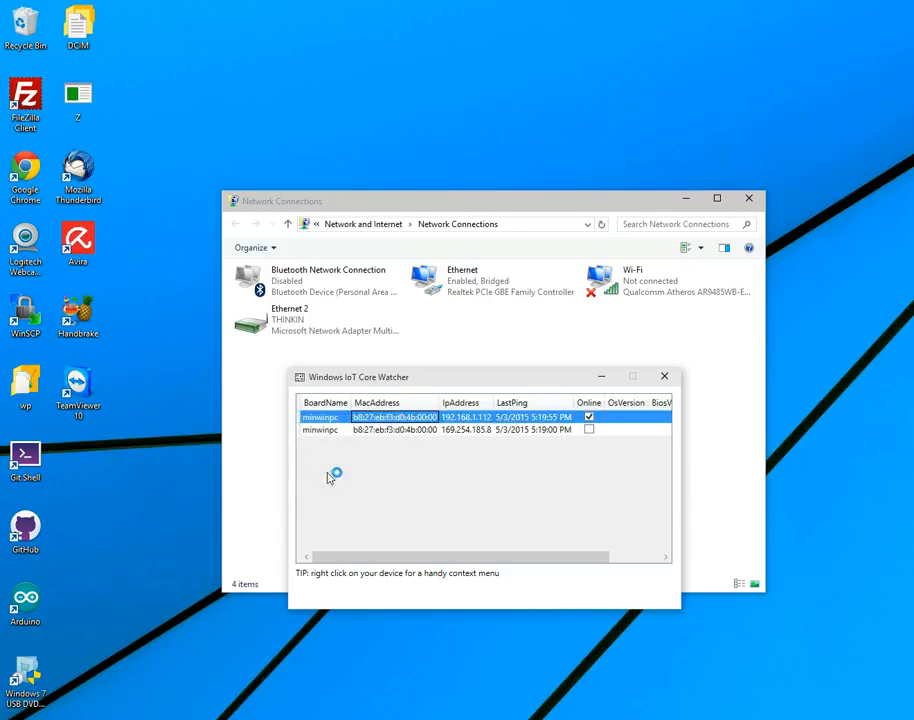
Launch the browser for minwinpc and view the AppX Manager apps page
{"action": "double_click", "coordinate": [393, 417]}
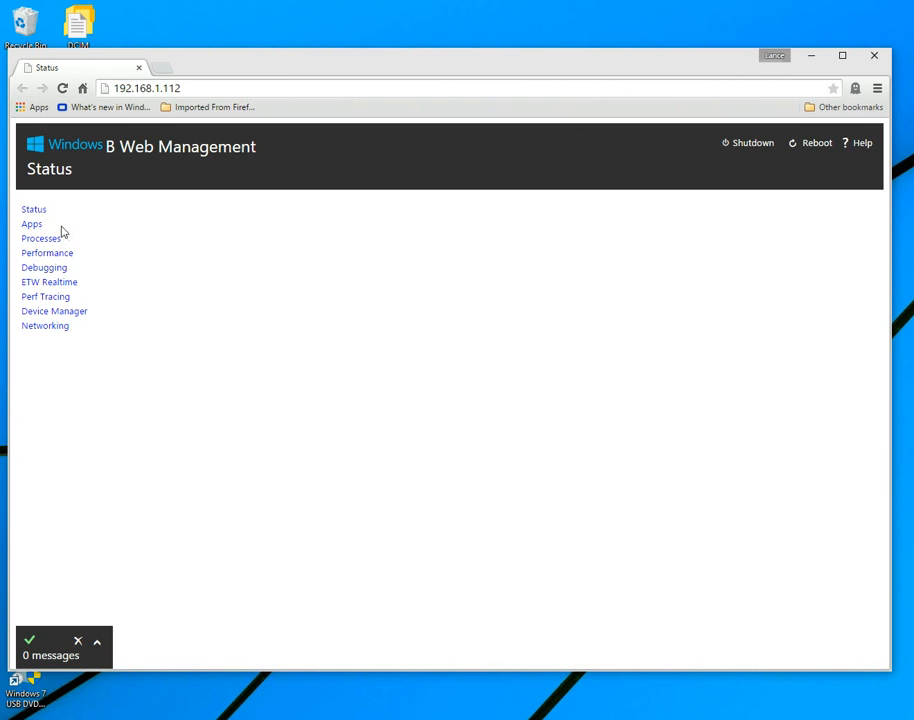
{"action": "left_click", "coordinate": [31, 224]}
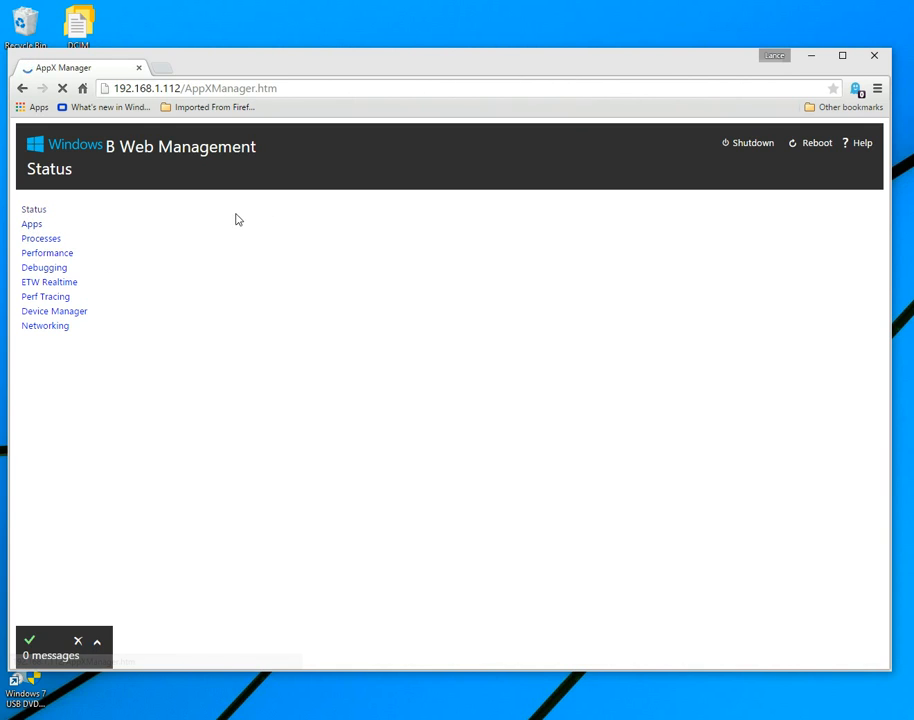
{"action": "left_click", "coordinate": [31, 223]}
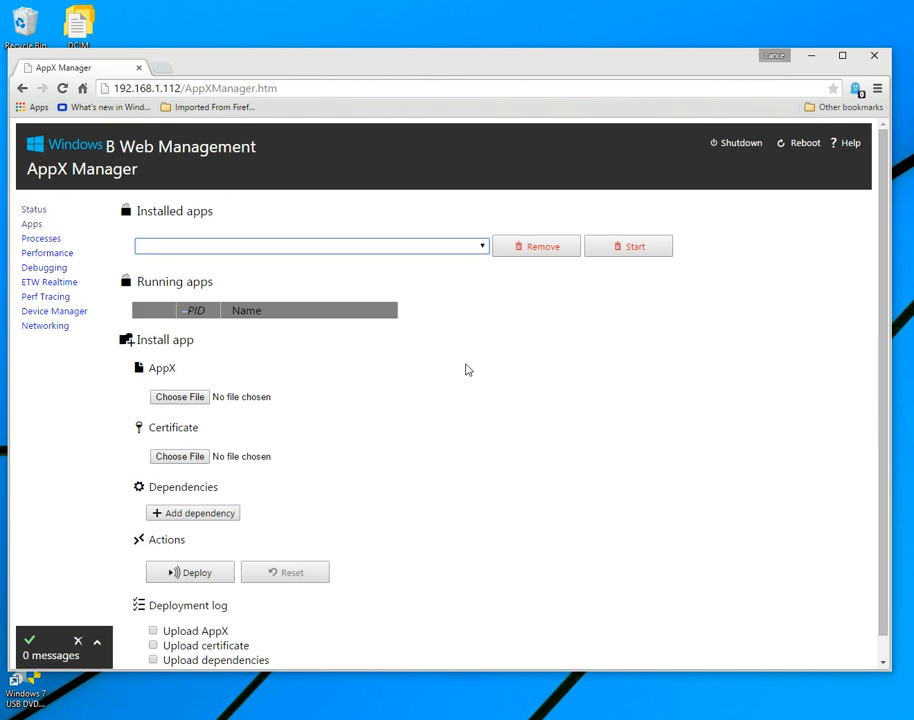
{"action": "scroll", "scroll_direction": "down", "scroll_amount": 3}
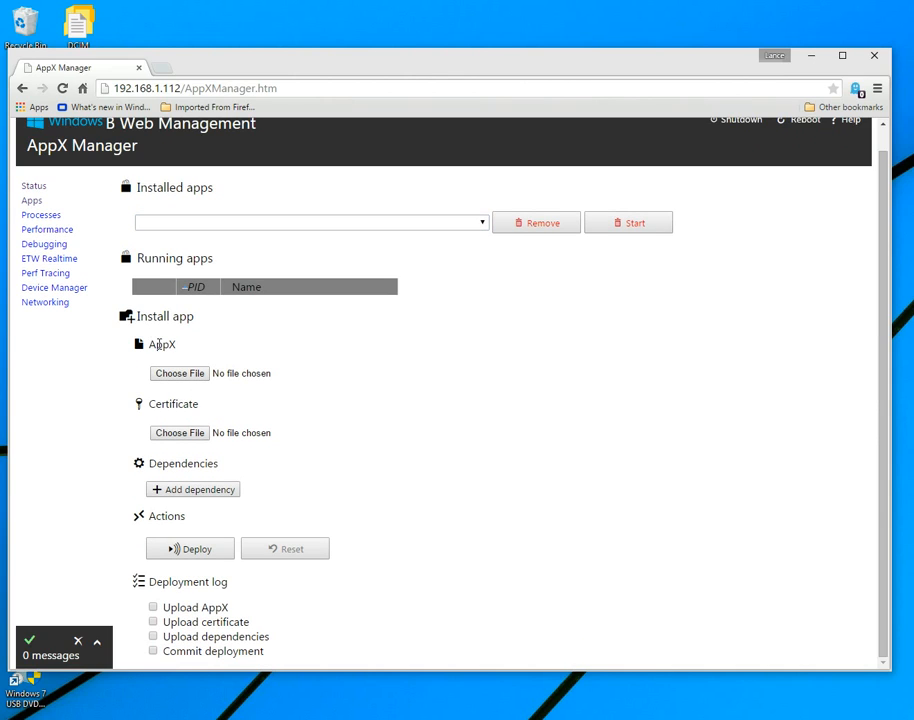
{"action": "mouse_move", "coordinate": [43, 229]}
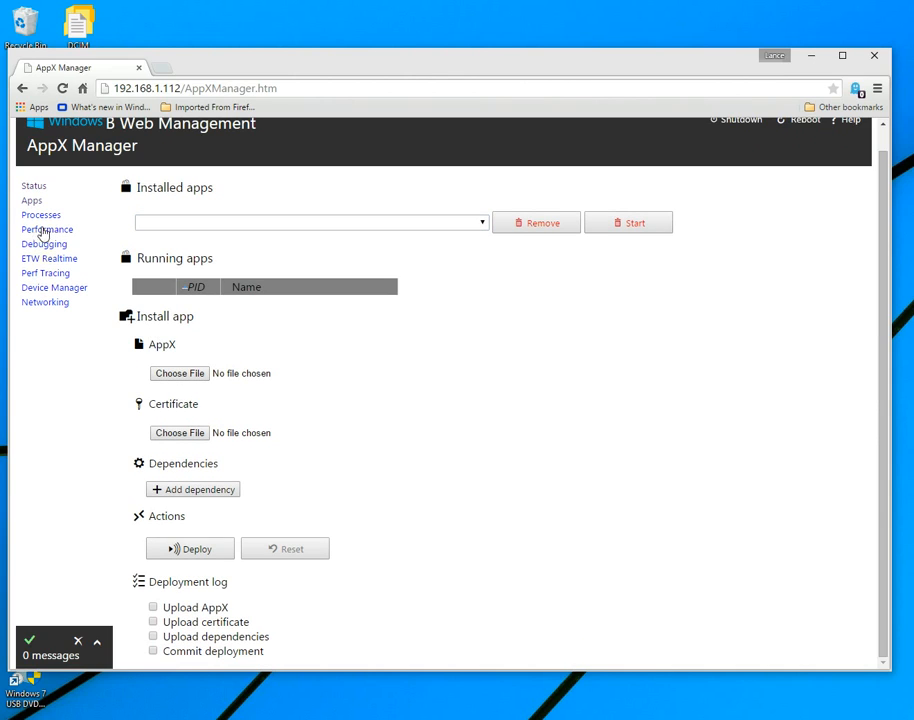
View the Processes and Performance pages, then move on to the Debug page
{"action": "left_click", "coordinate": [41, 214]}
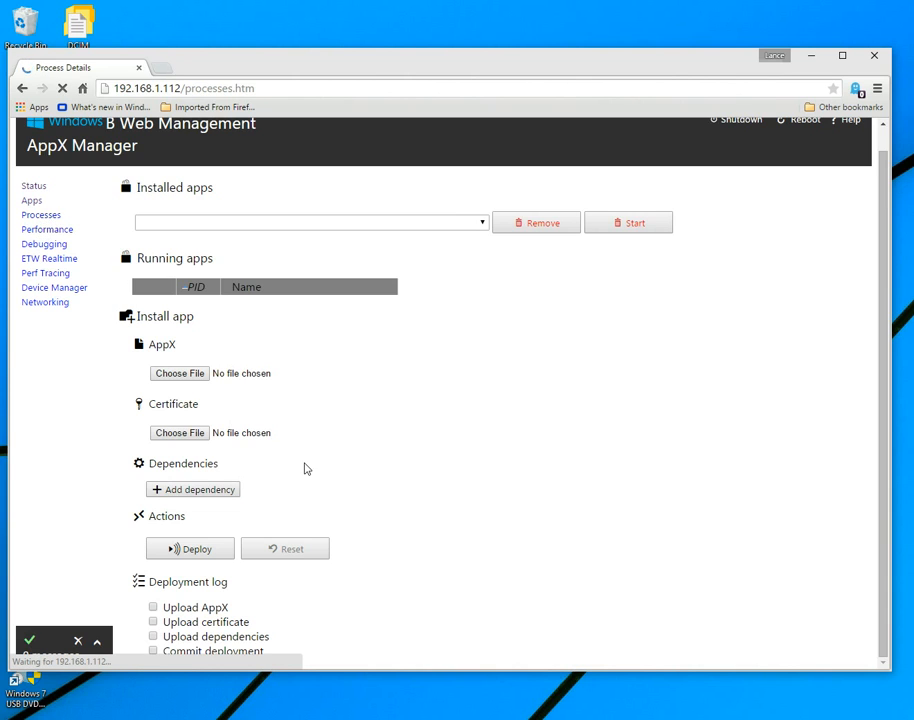
{"action": "left_click", "coordinate": [41, 215]}
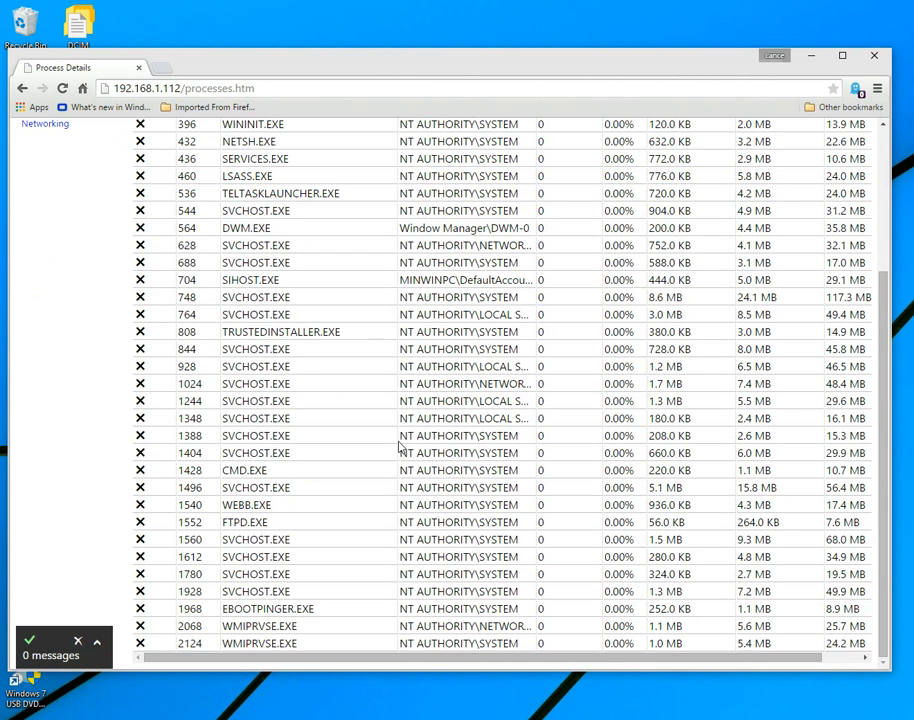
{"action": "left_click", "coordinate": [47, 253]}
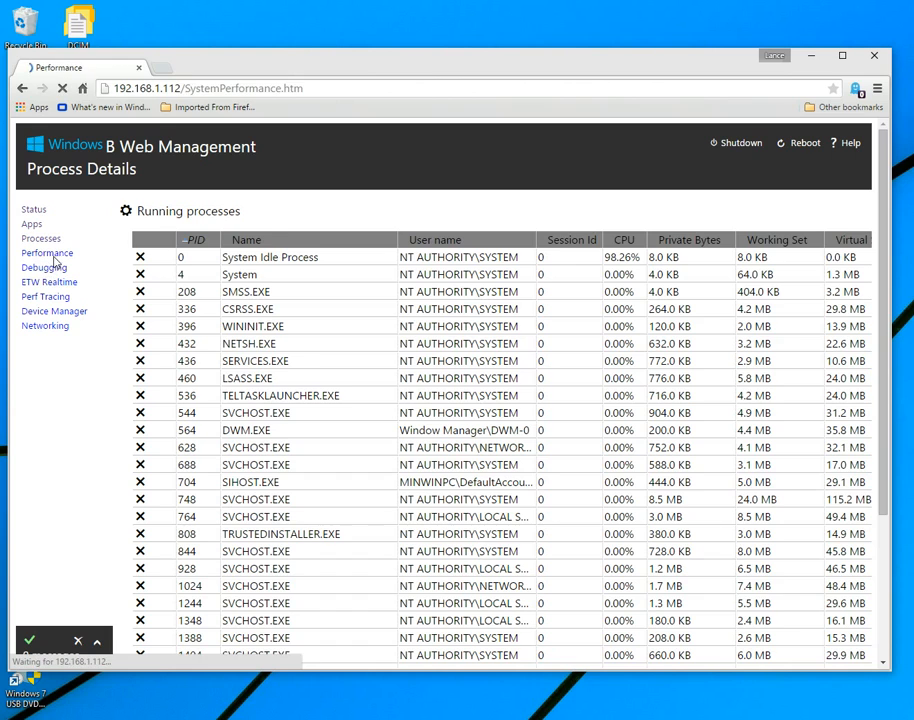
{"action": "left_click", "coordinate": [47, 253]}
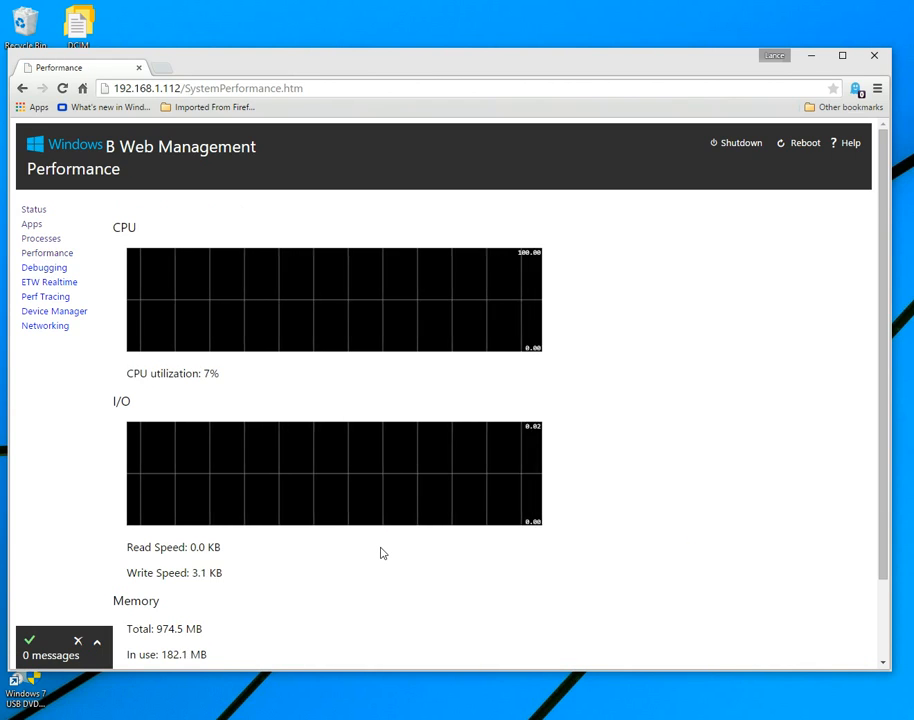
{"action": "scroll", "scroll_direction": "down", "scroll_amount": 3}
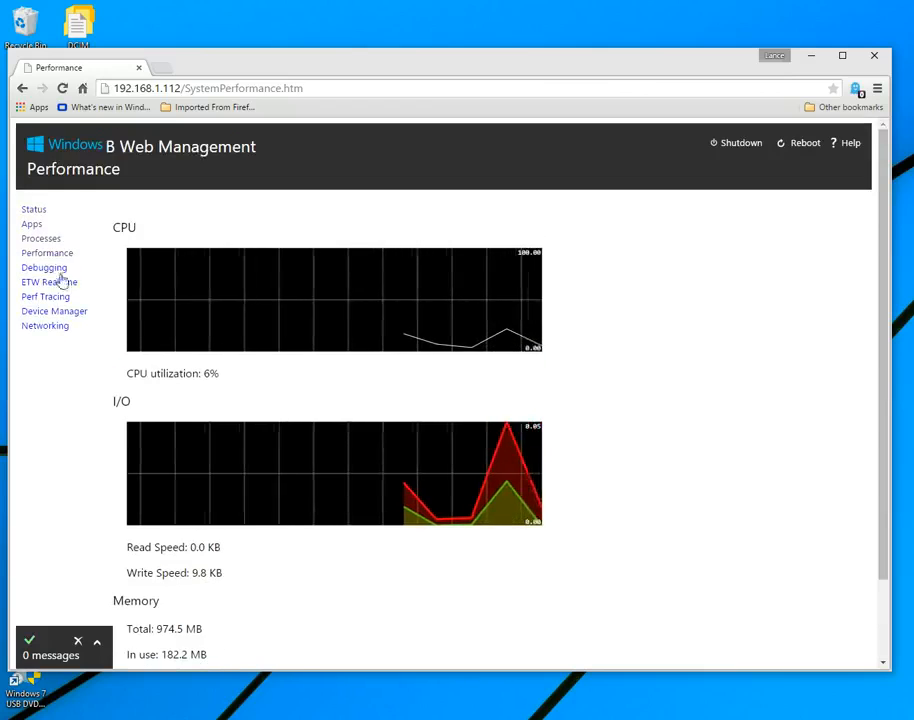
{"action": "left_click", "coordinate": [44, 267]}
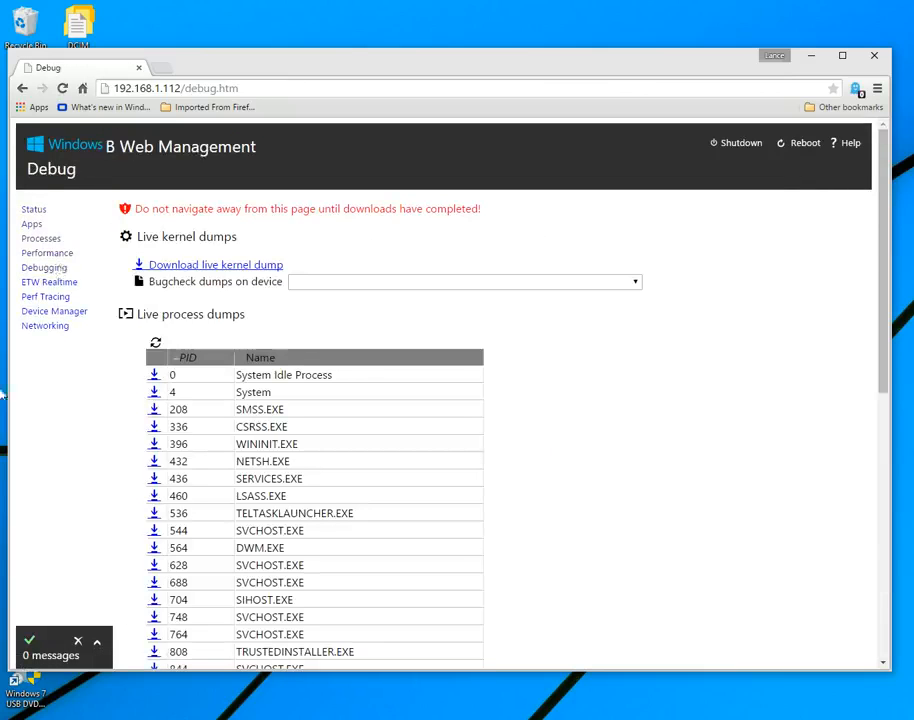
View the Realtime ETW Tracing page, then Performance tracing with its built-in profiles
{"action": "left_click", "coordinate": [48, 282]}
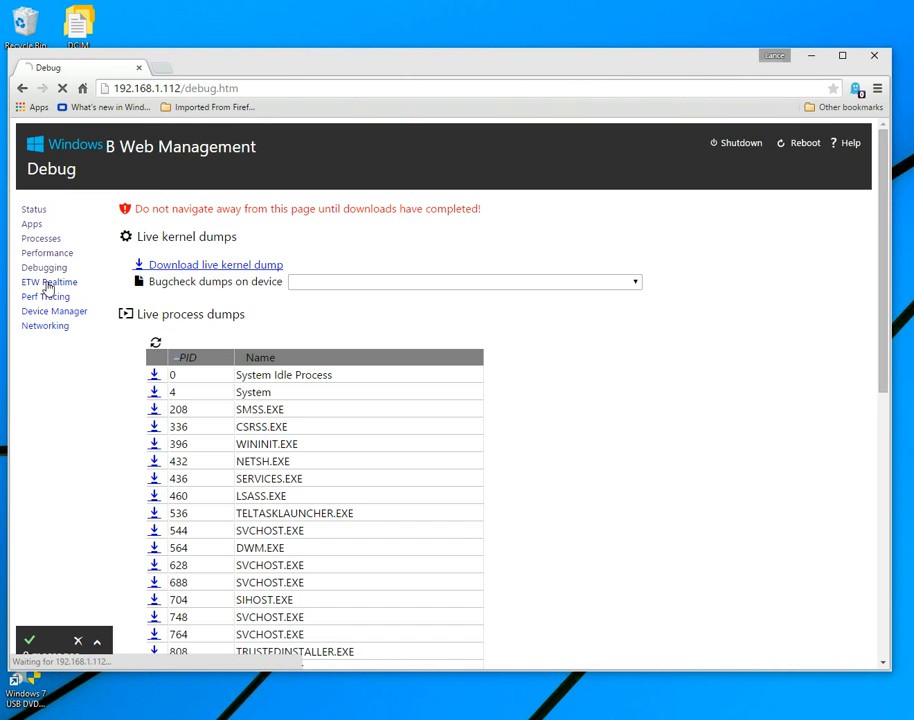
{"action": "left_click", "coordinate": [49, 281]}
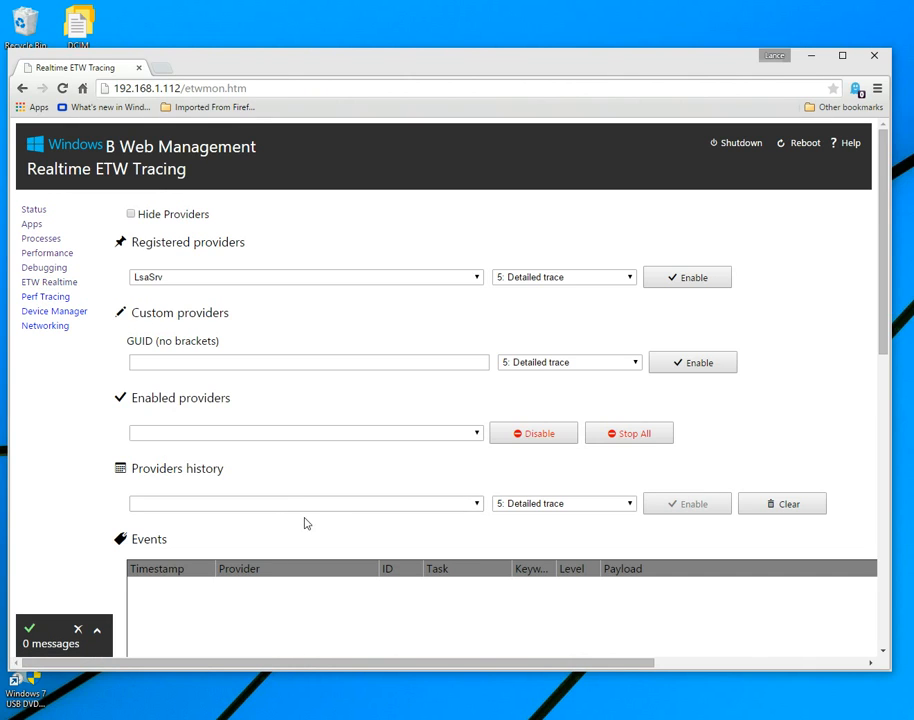
{"action": "mouse_move", "coordinate": [319, 527]}
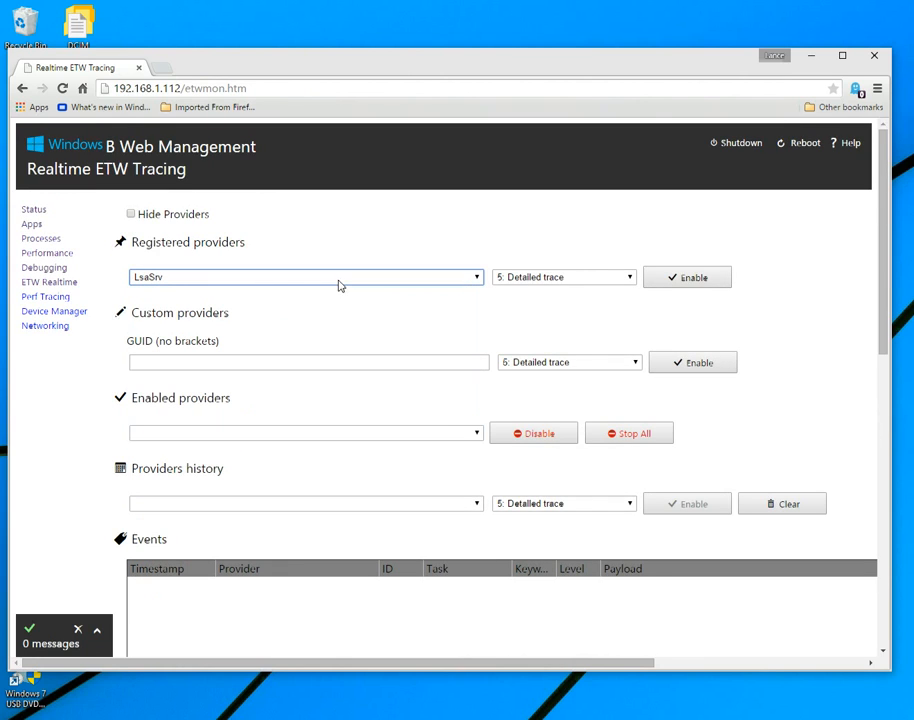
{"action": "left_click", "coordinate": [45, 296]}
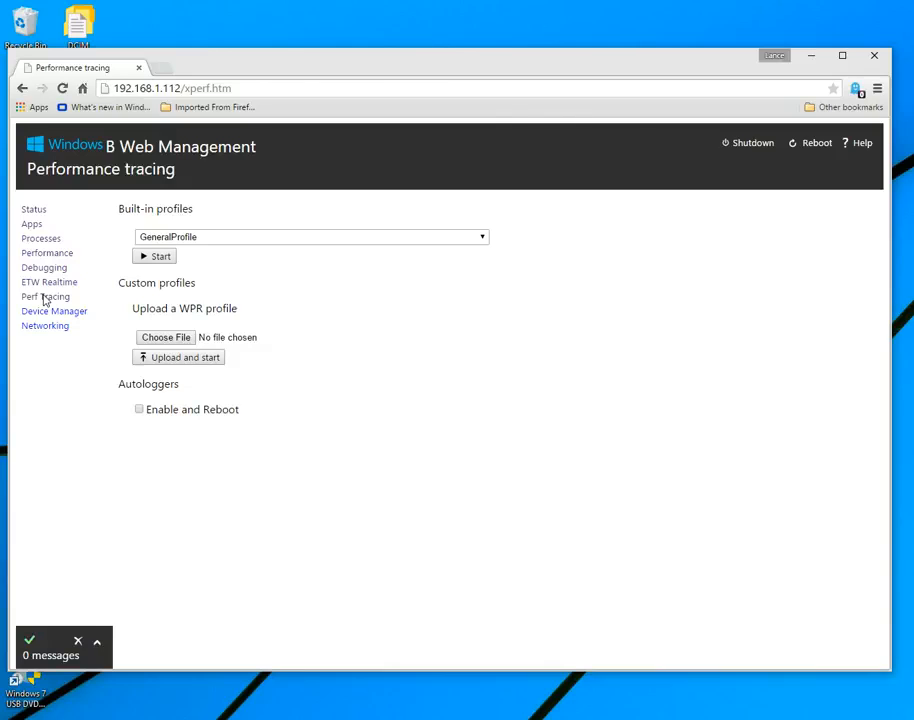
{"action": "left_click", "coordinate": [45, 296]}
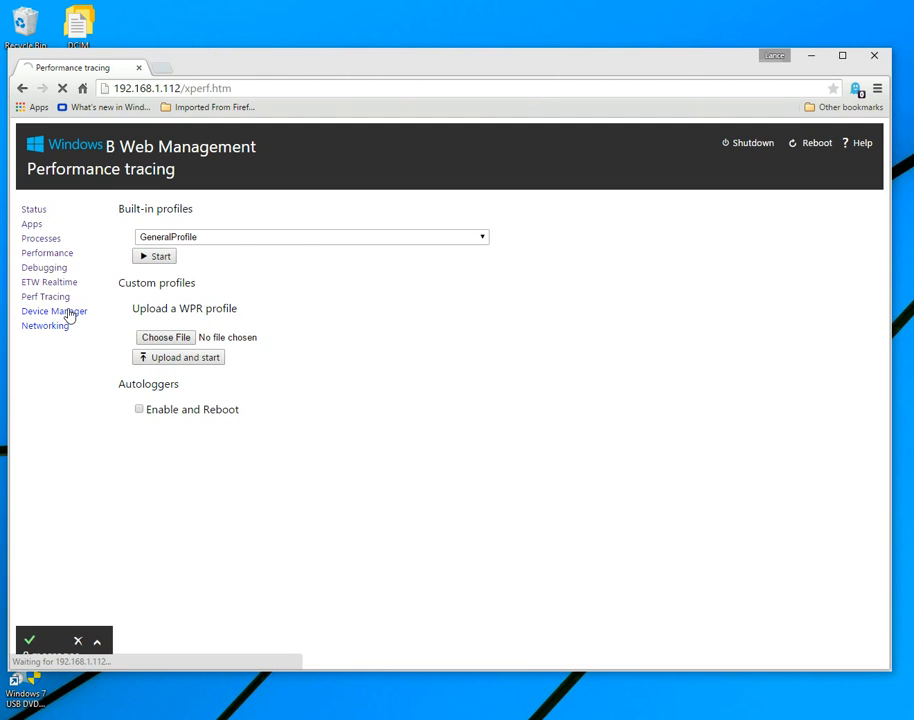
View the Device Manager tree under HTREE\ROOT\0, then go to the Networking page
{"action": "left_click", "coordinate": [54, 311]}
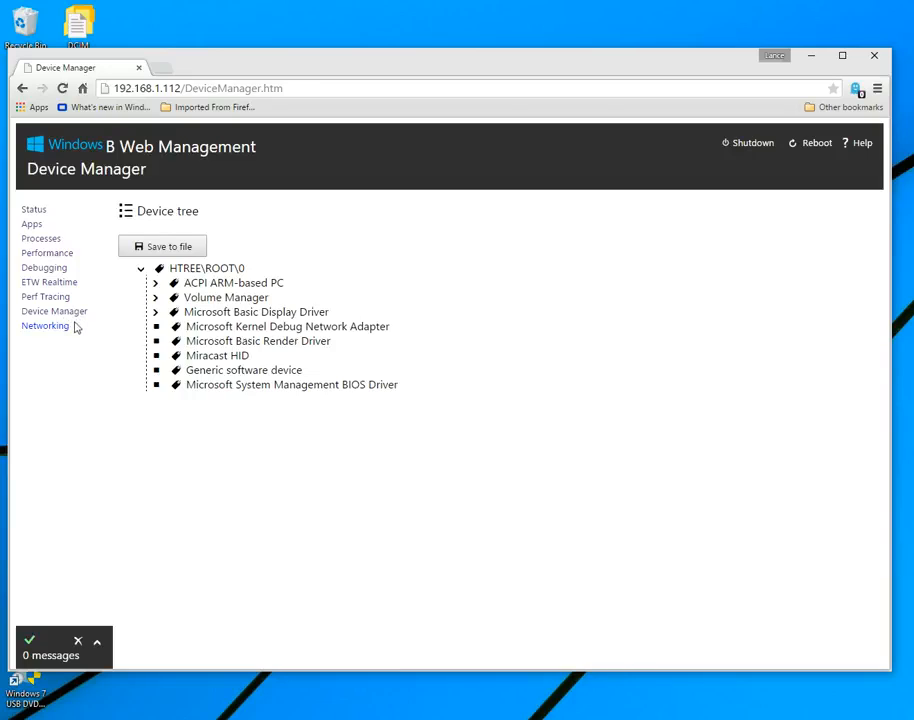
{"action": "mouse_move", "coordinate": [45, 326]}
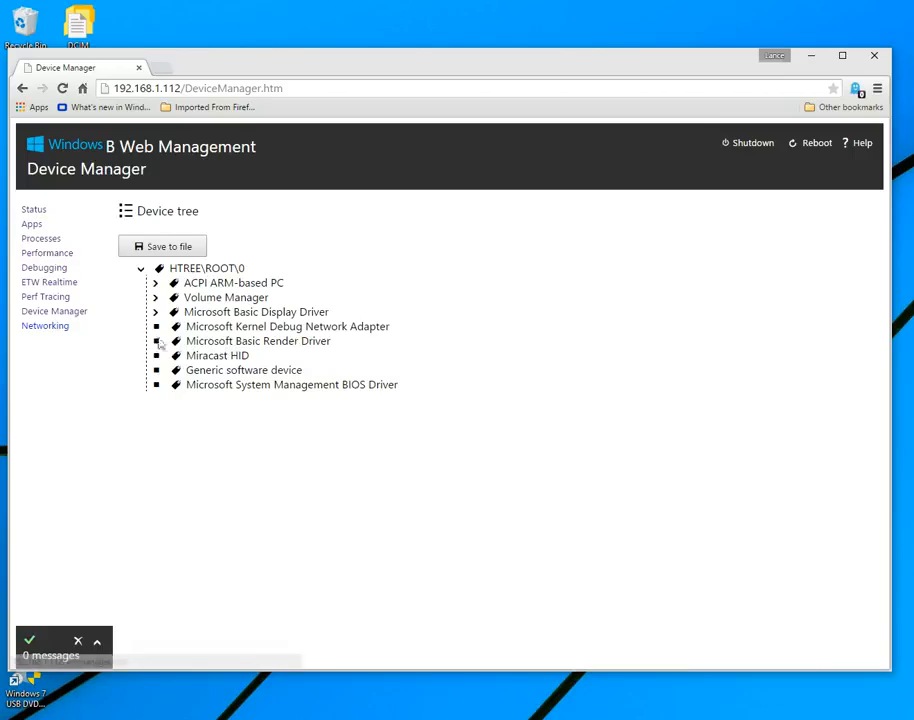
{"action": "mouse_move", "coordinate": [45, 325]}
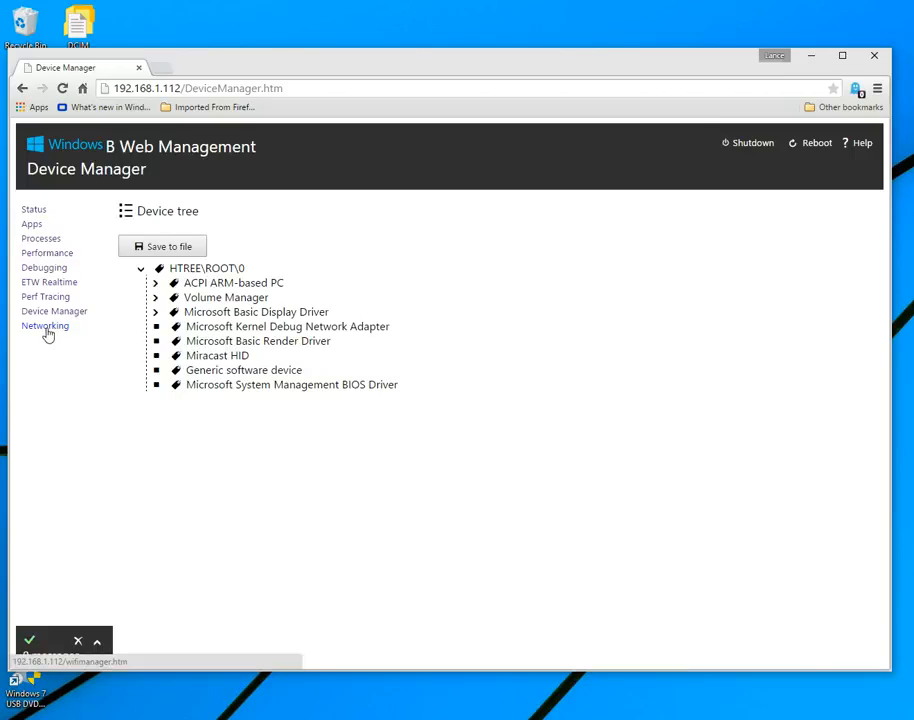
{"action": "left_click", "coordinate": [45, 325]}
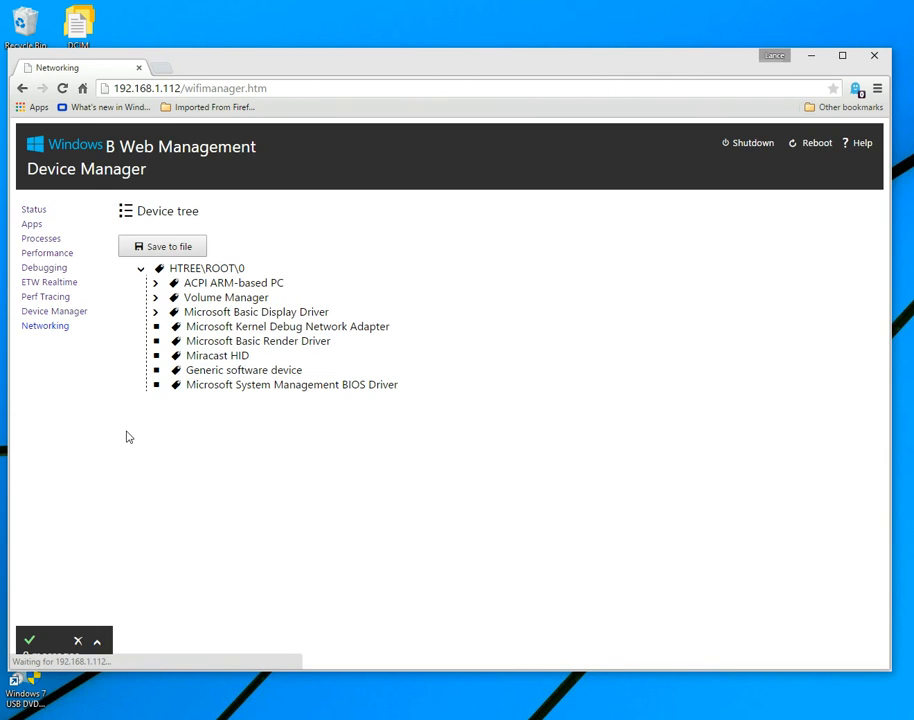
Check the Ethernet adapter's IP configuration: 192.168.1.112 with gateway 192.168.1.1
{"action": "left_click", "coordinate": [45, 326]}
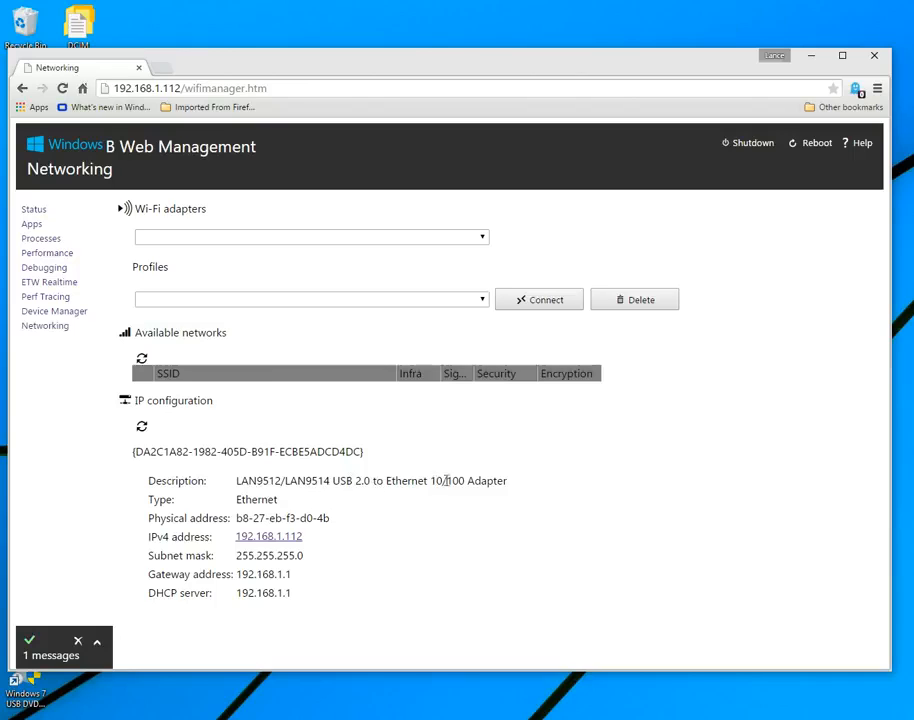
{"action": "mouse_move", "coordinate": [450, 298]}
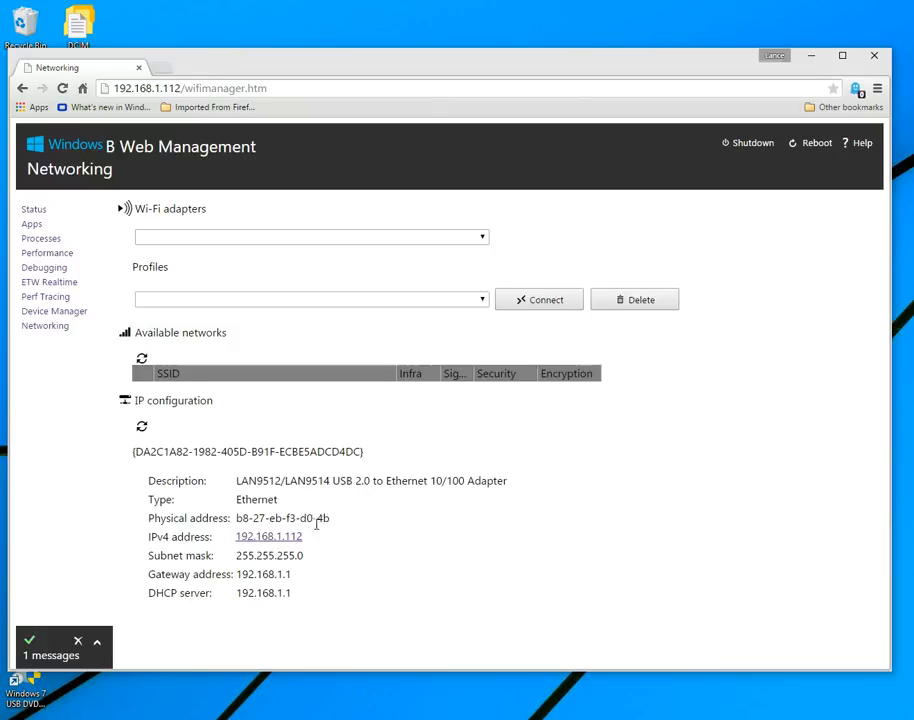
{"action": "mouse_move", "coordinate": [331, 528]}
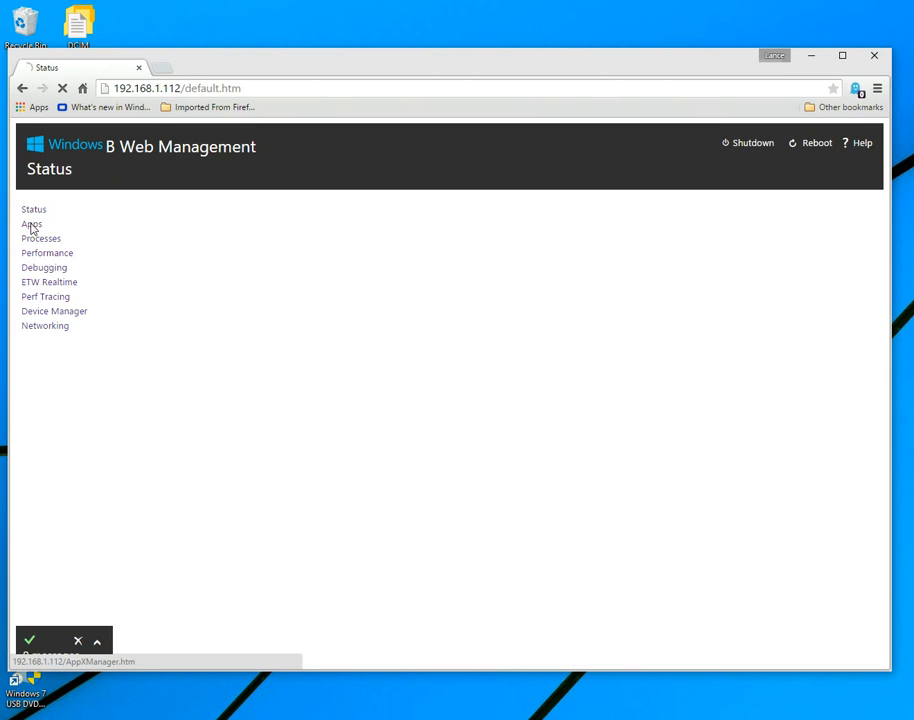
Check Processes, return to AppX Manager, and keep DefaultApp (PID 2380) selected
{"action": "left_click", "coordinate": [32, 238]}
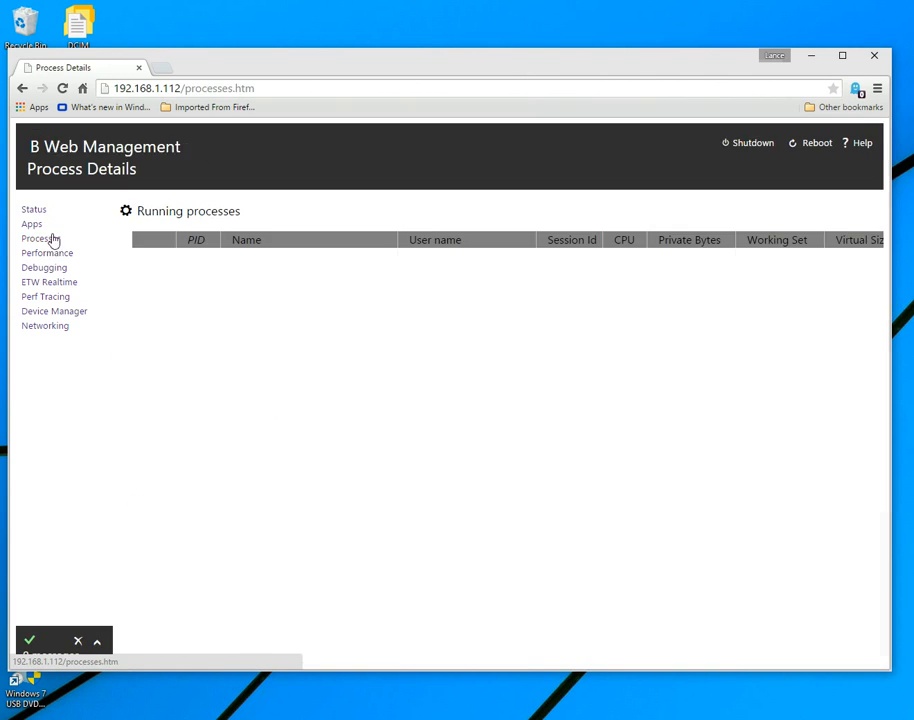
{"action": "left_click", "coordinate": [32, 224]}
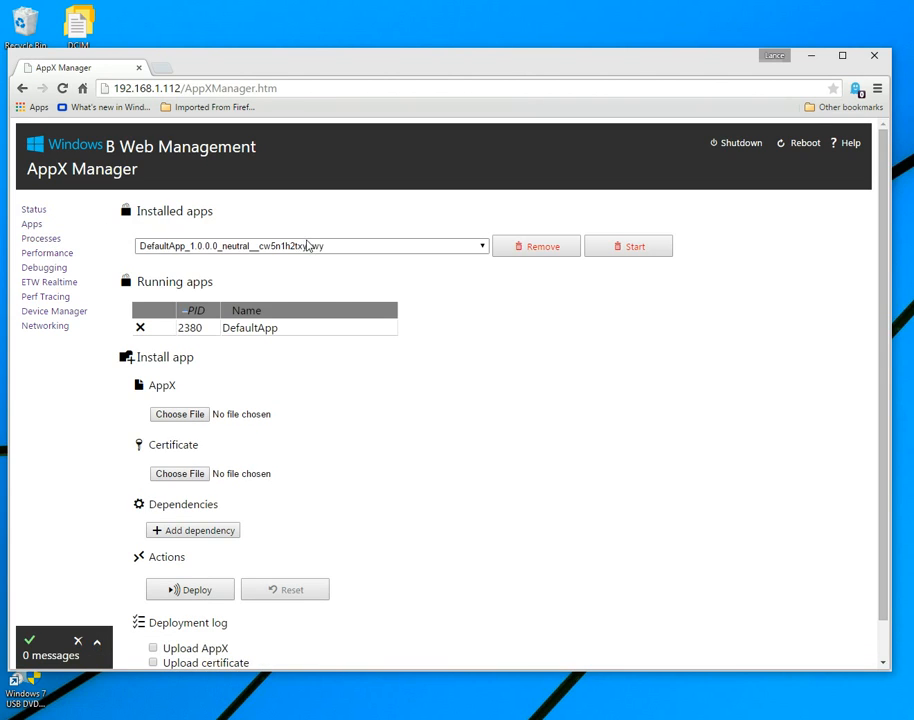
{"action": "left_click", "coordinate": [310, 246]}
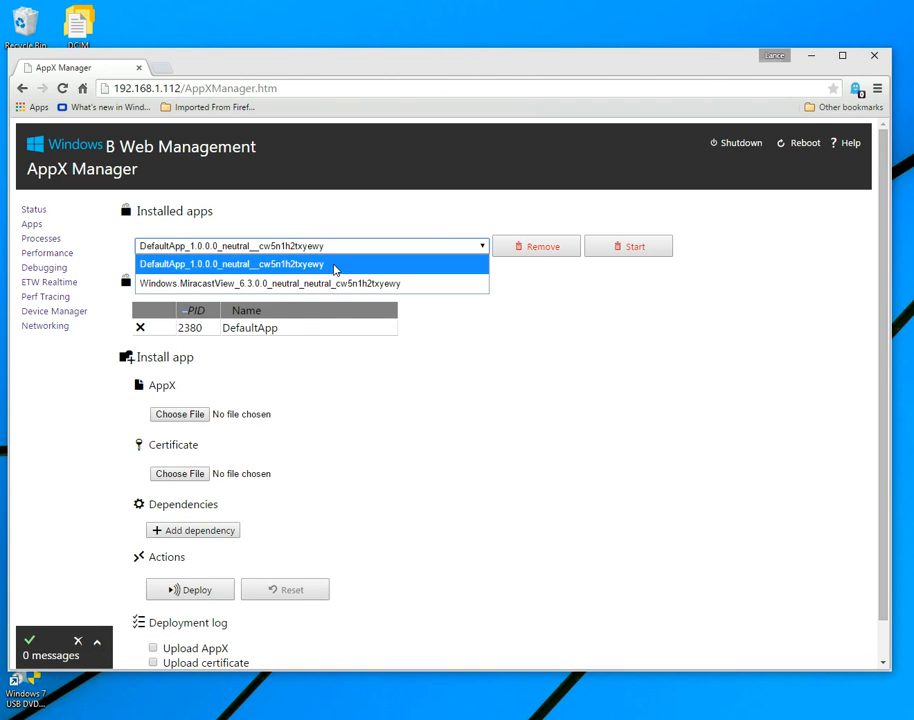
{"action": "left_click", "coordinate": [231, 264]}
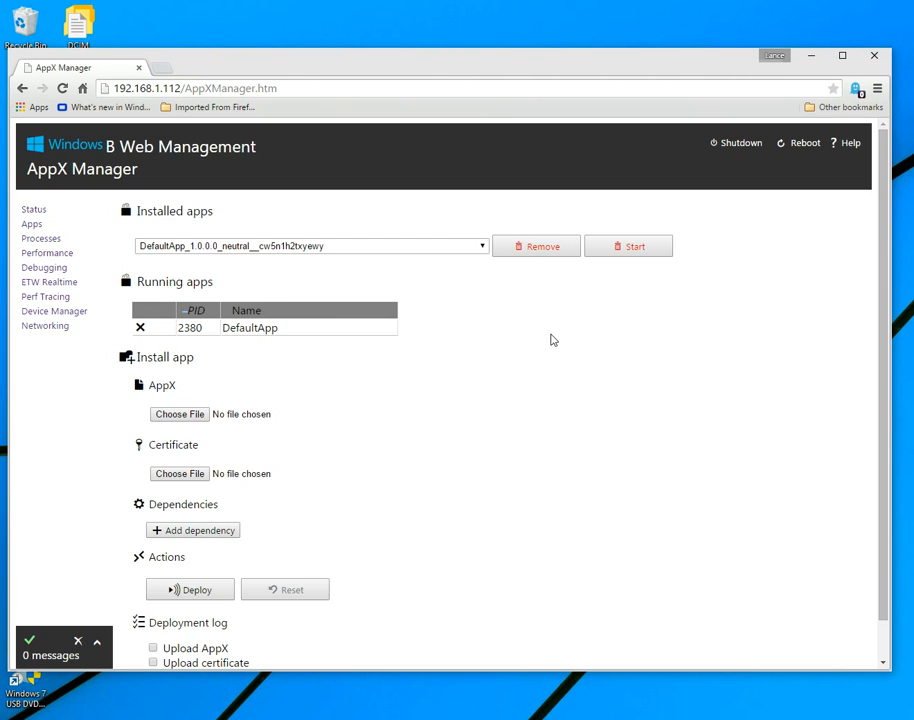
{"action": "mouse_move", "coordinate": [242, 331]}
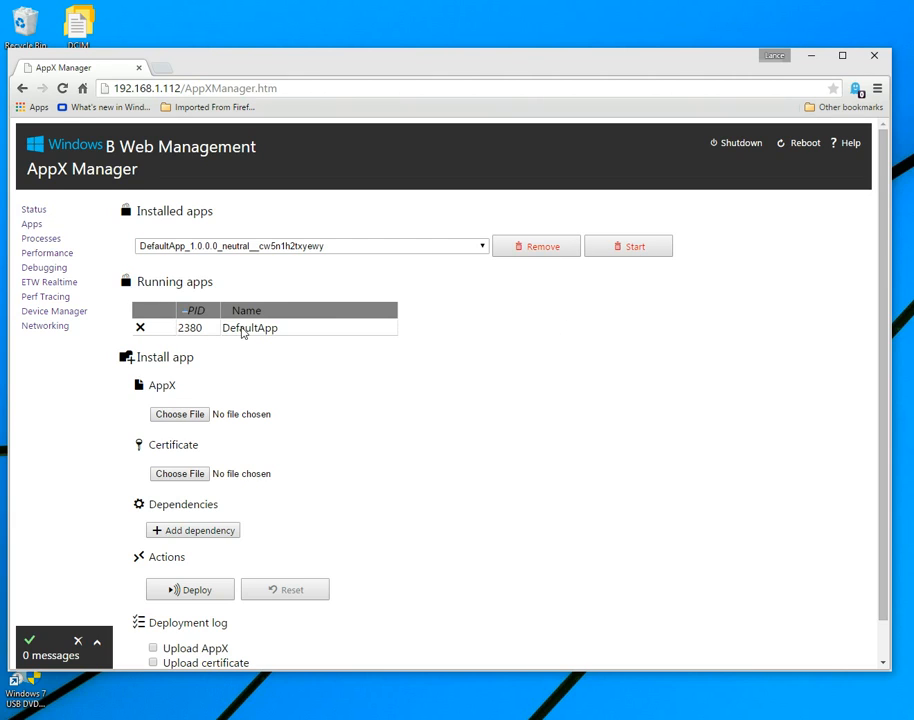